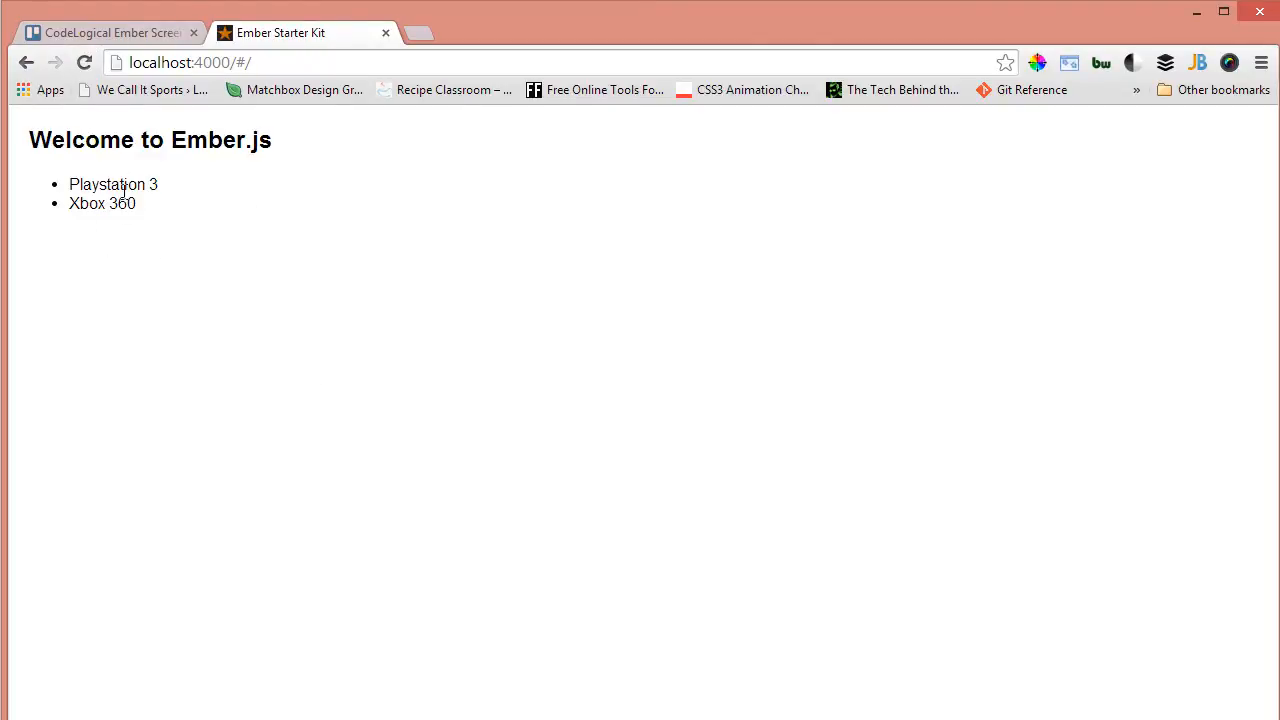
mouse_move(156, 288)
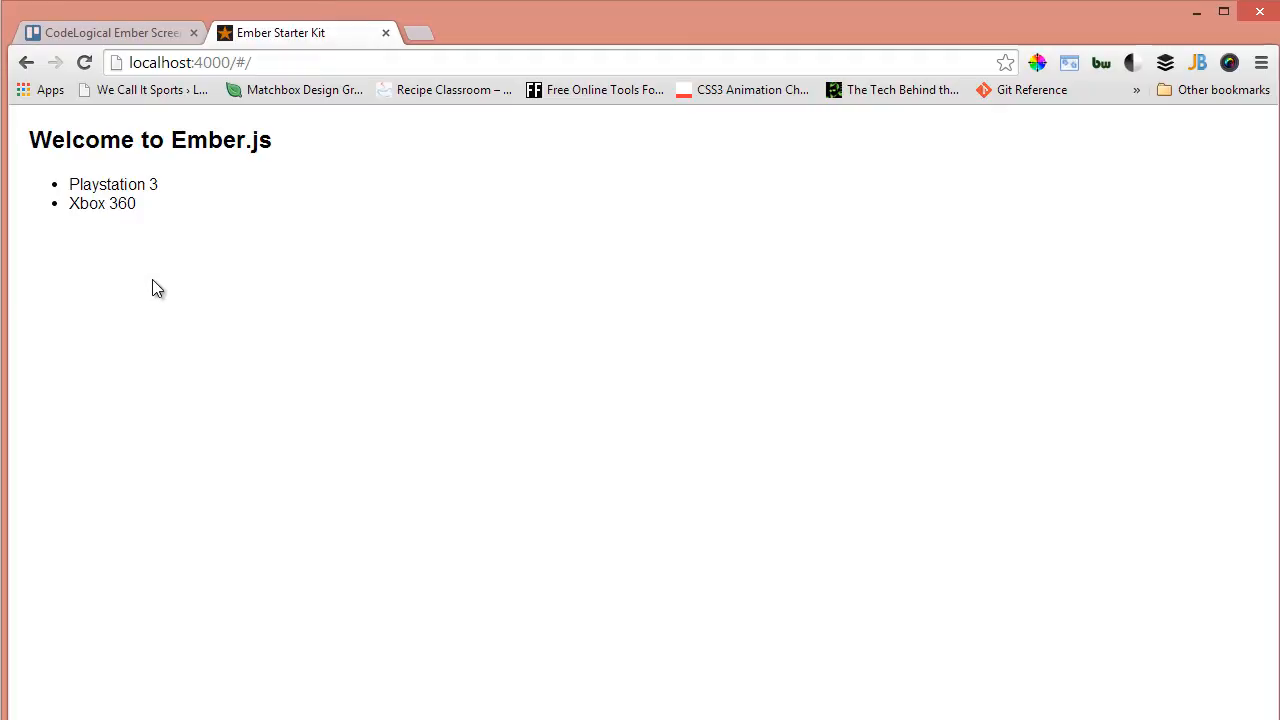
mouse_move(164, 288)
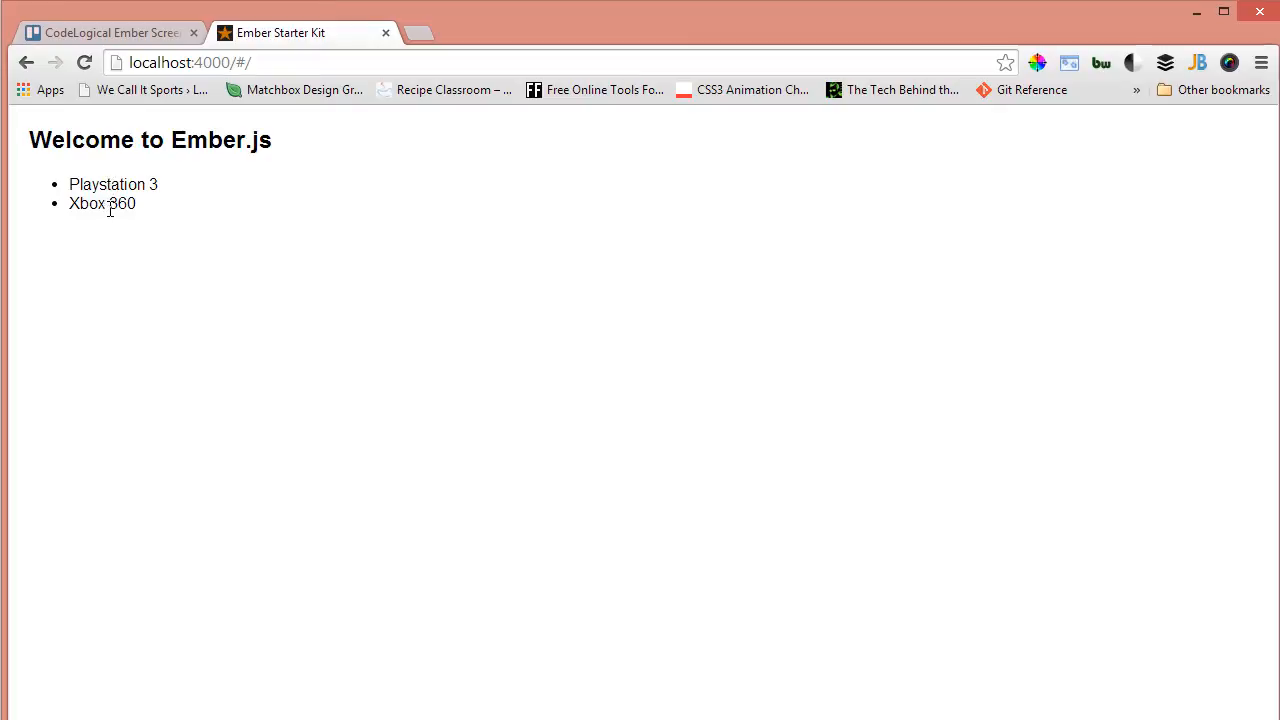
mouse_move(108, 184)
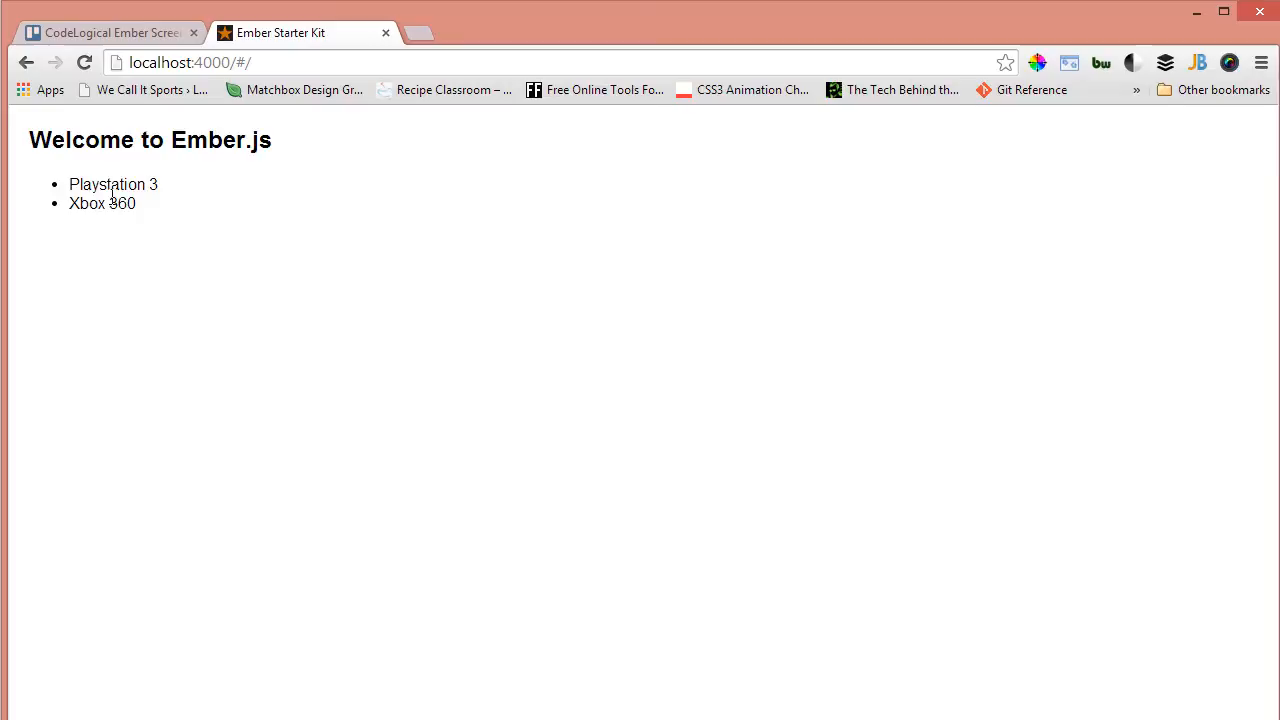
mouse_move(312, 288)
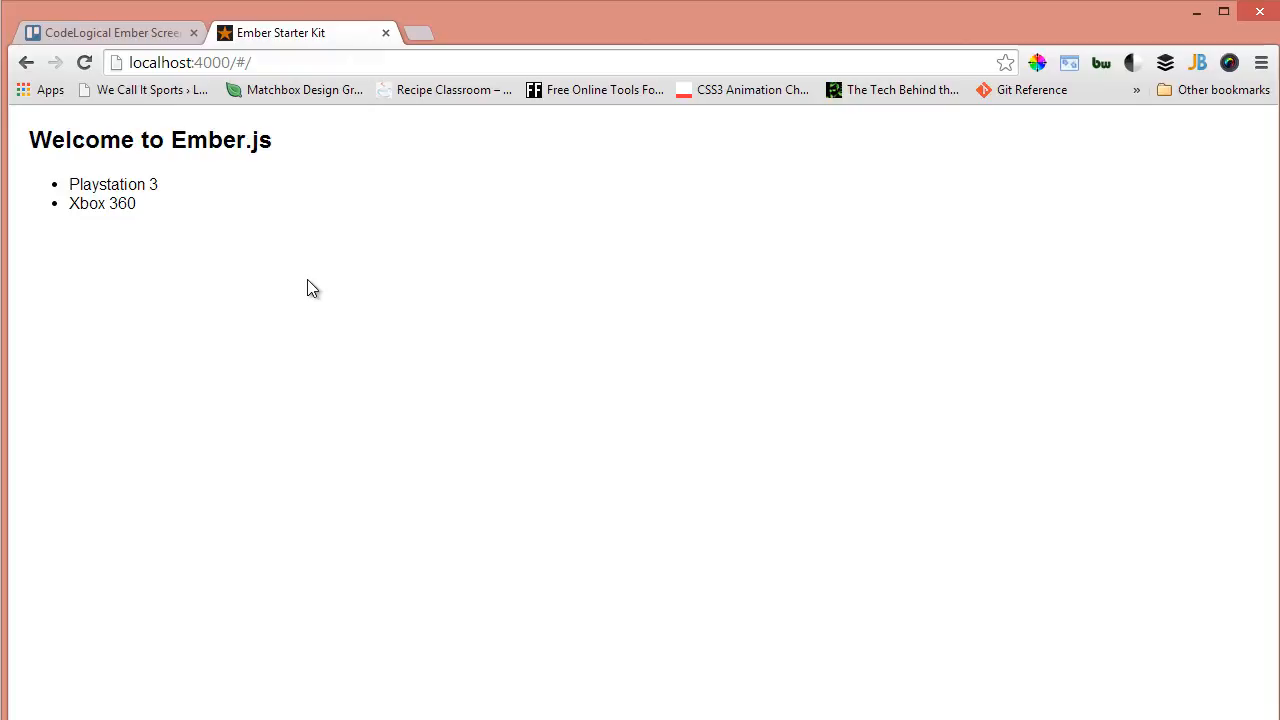
mouse_move(456, 408)
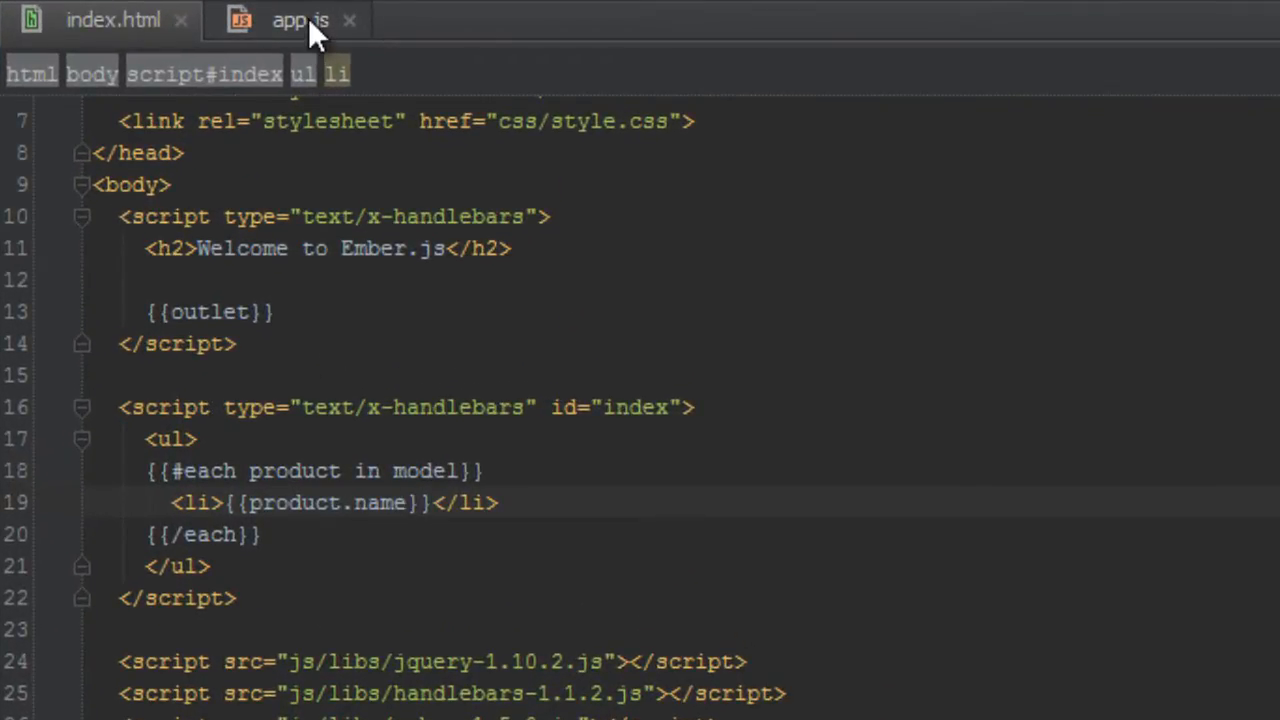
In app.js, define this.route('product', {path: 'products/:product_id'}) inside App.Router.map.
click(300, 20)
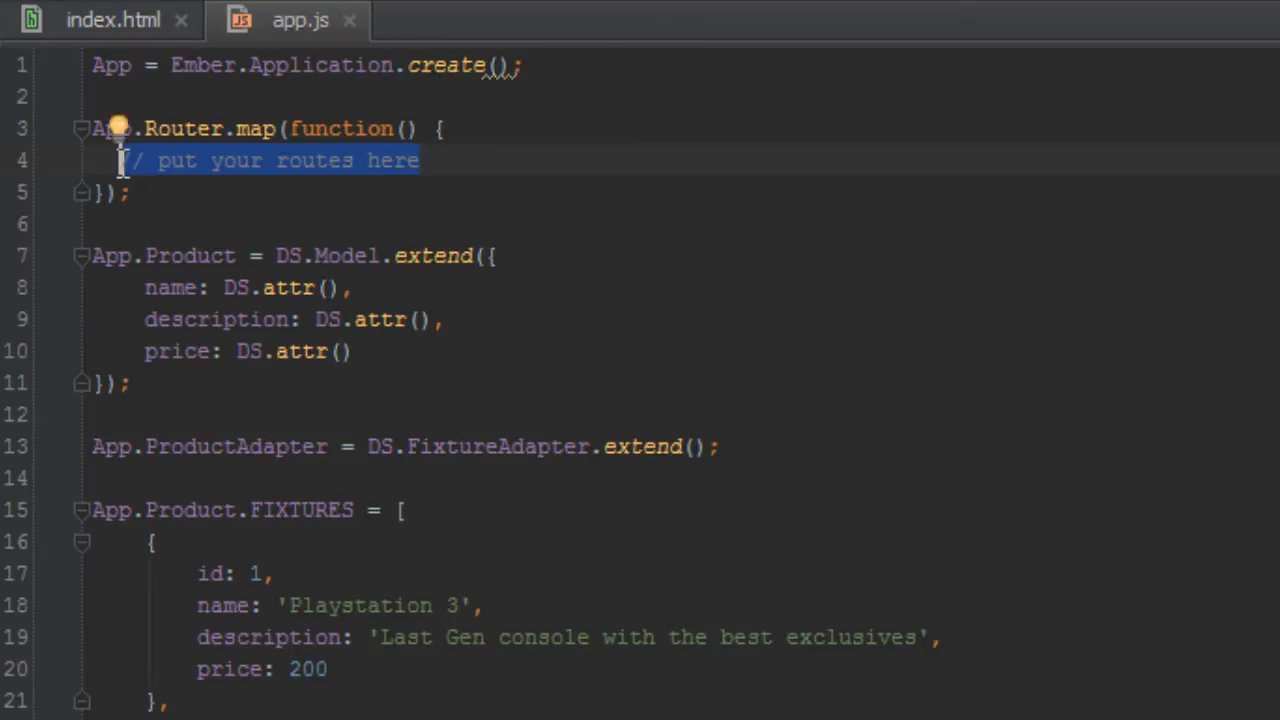
text(this.route()
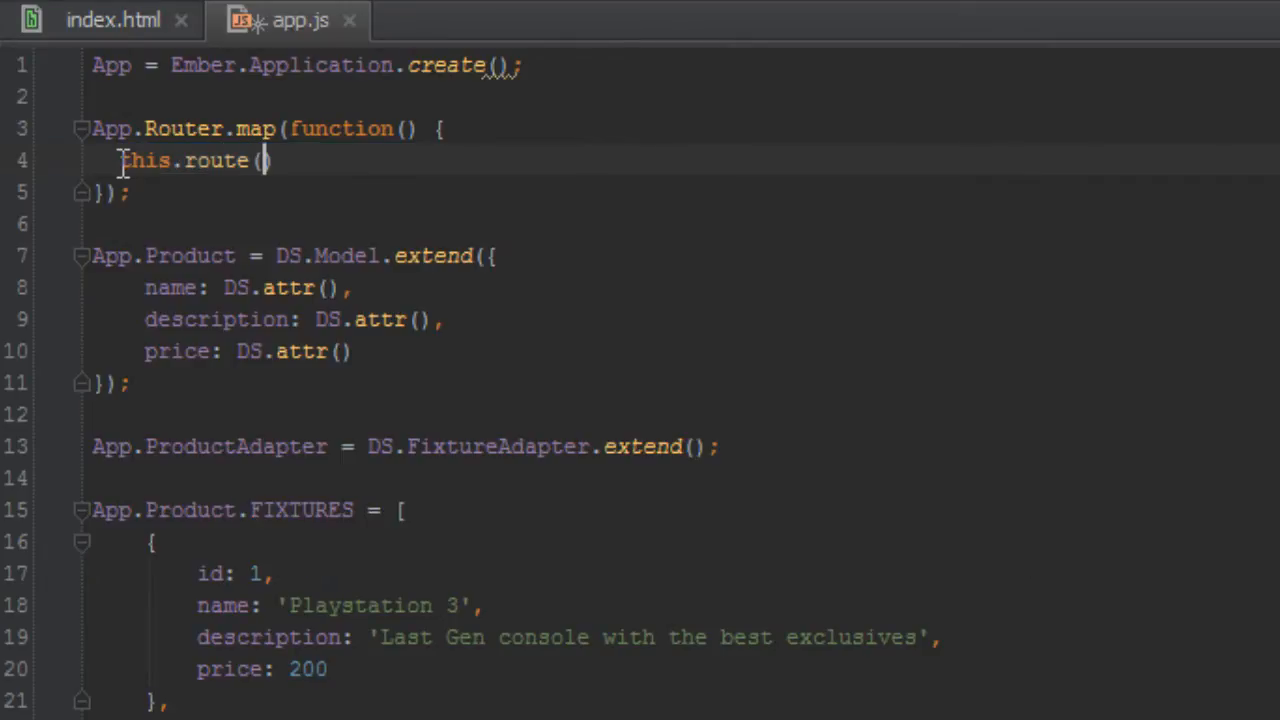
text('p')
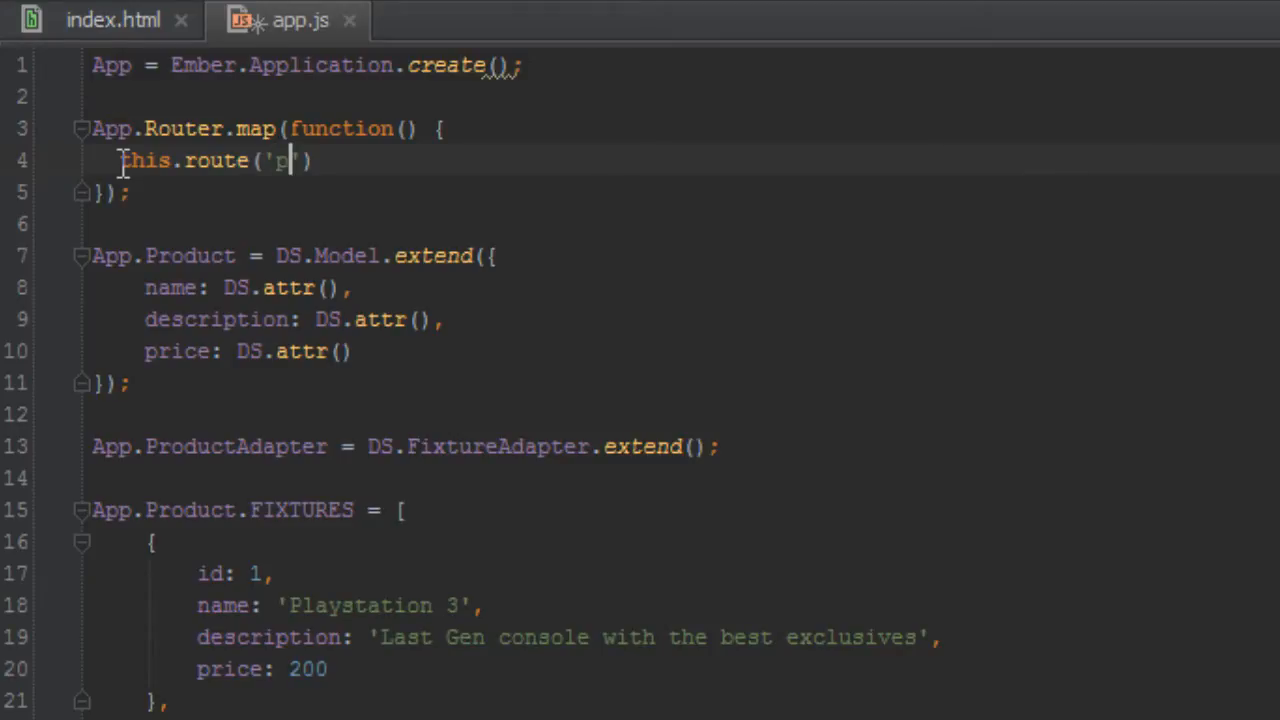
text(roduct)
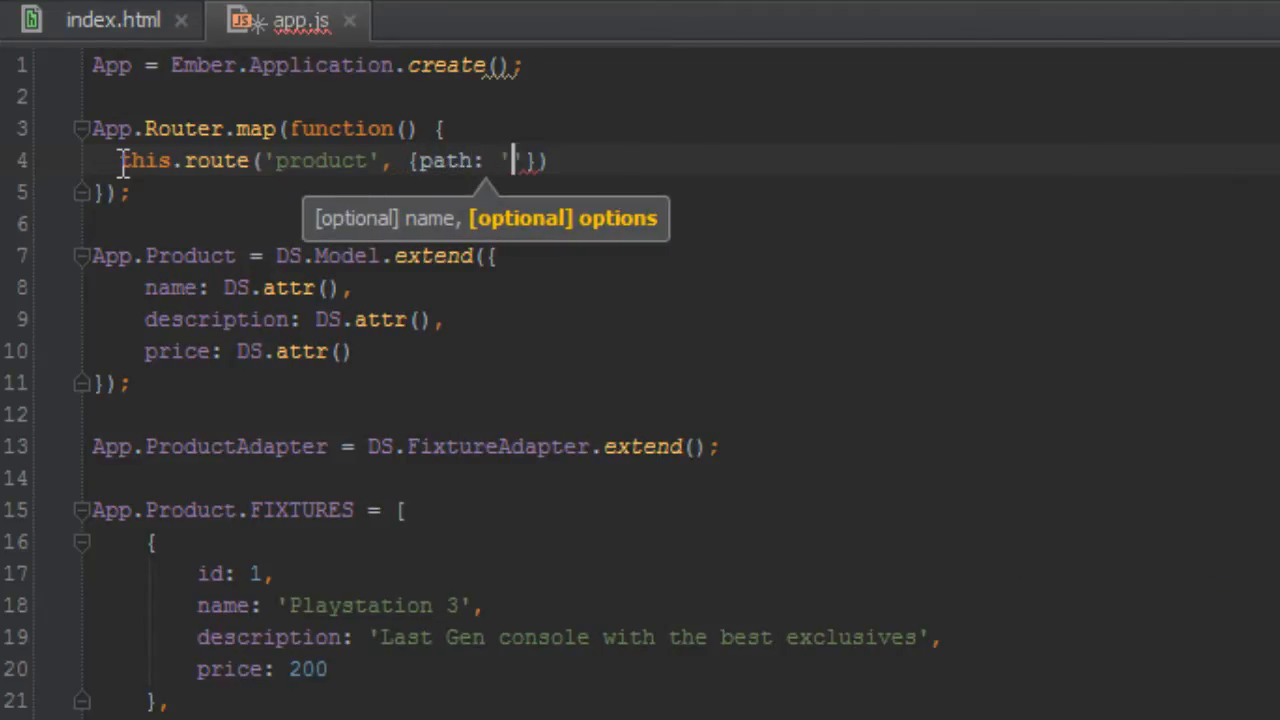
text(products/)
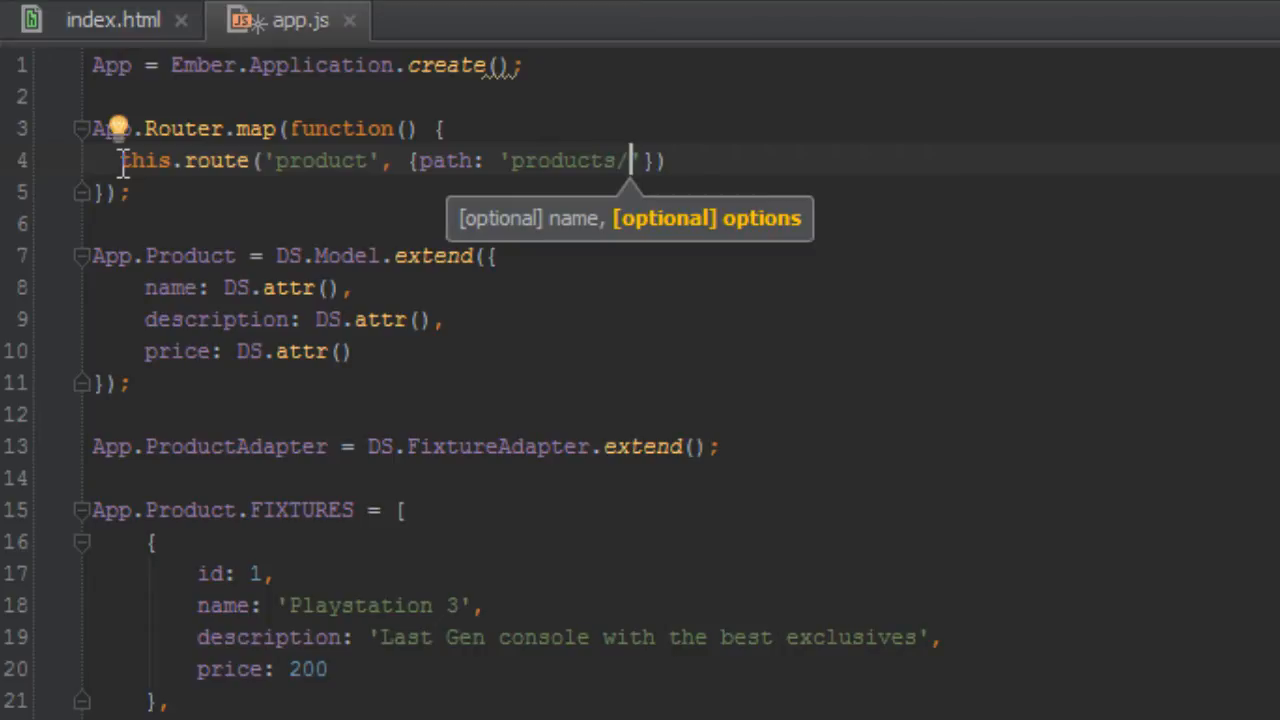
text(:product)
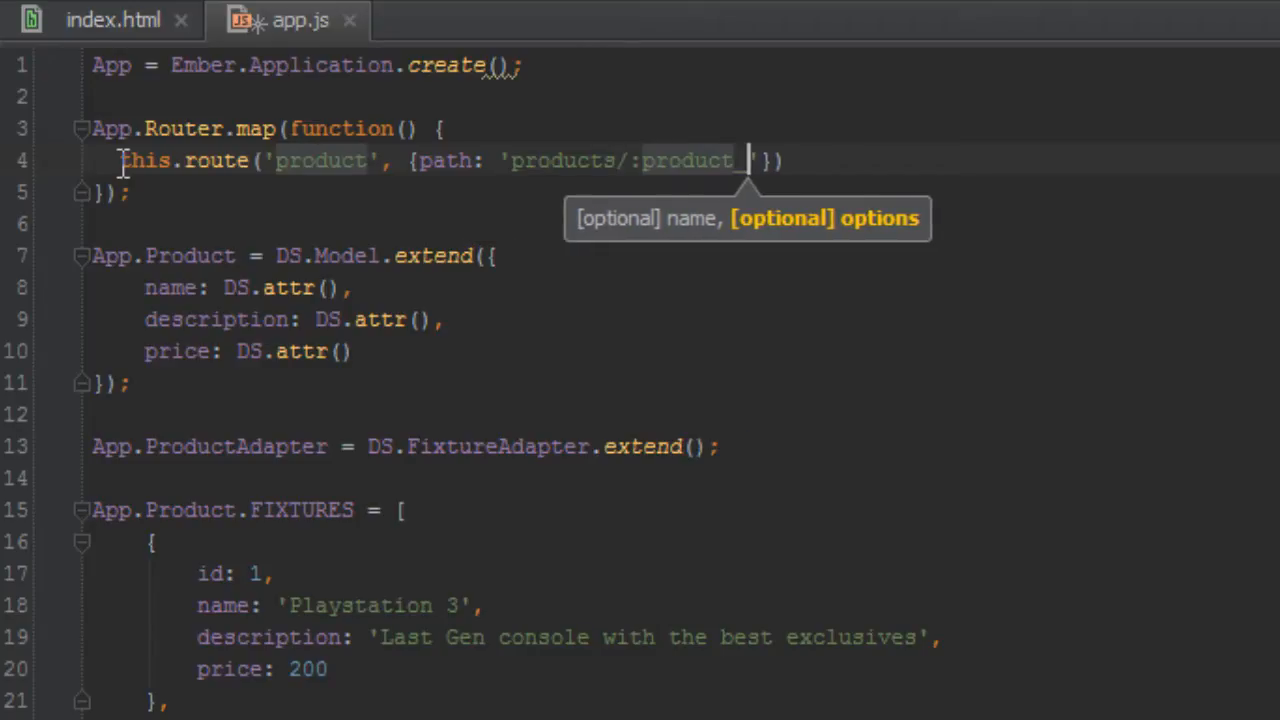
text(_id'});)
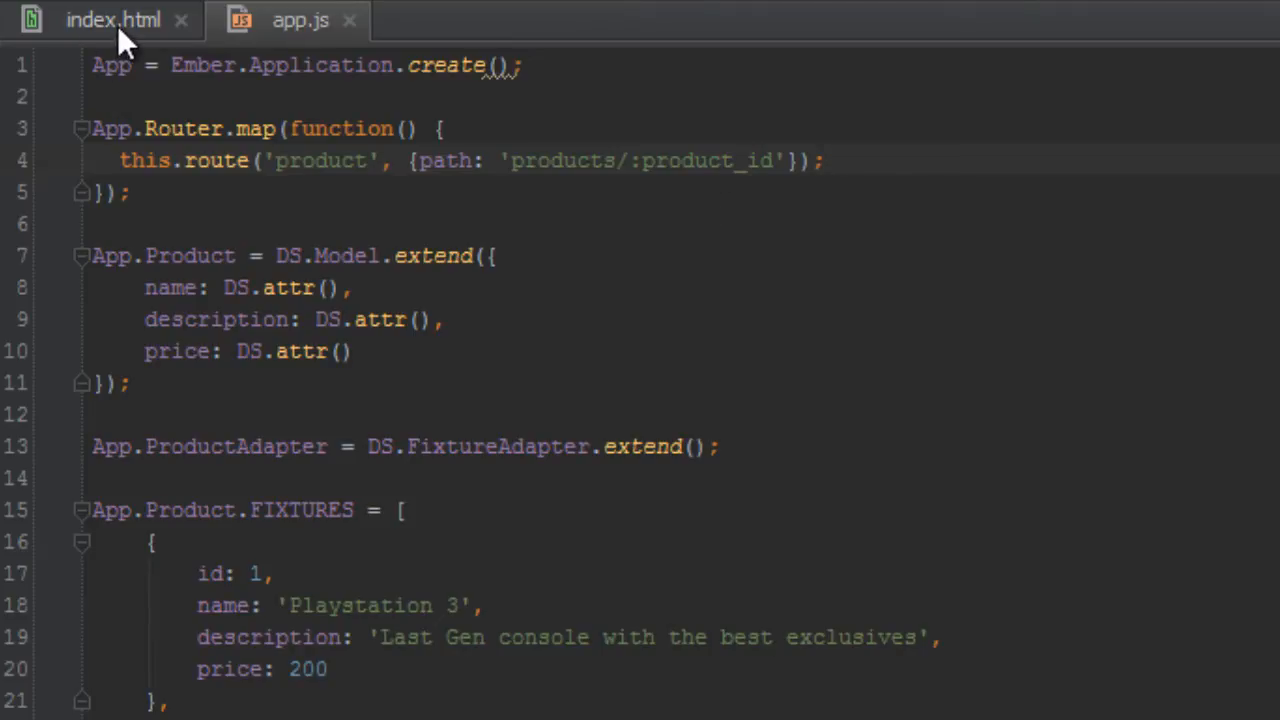
In index.html, add a text/x-handlebars script template with id="product".
click(112, 20)
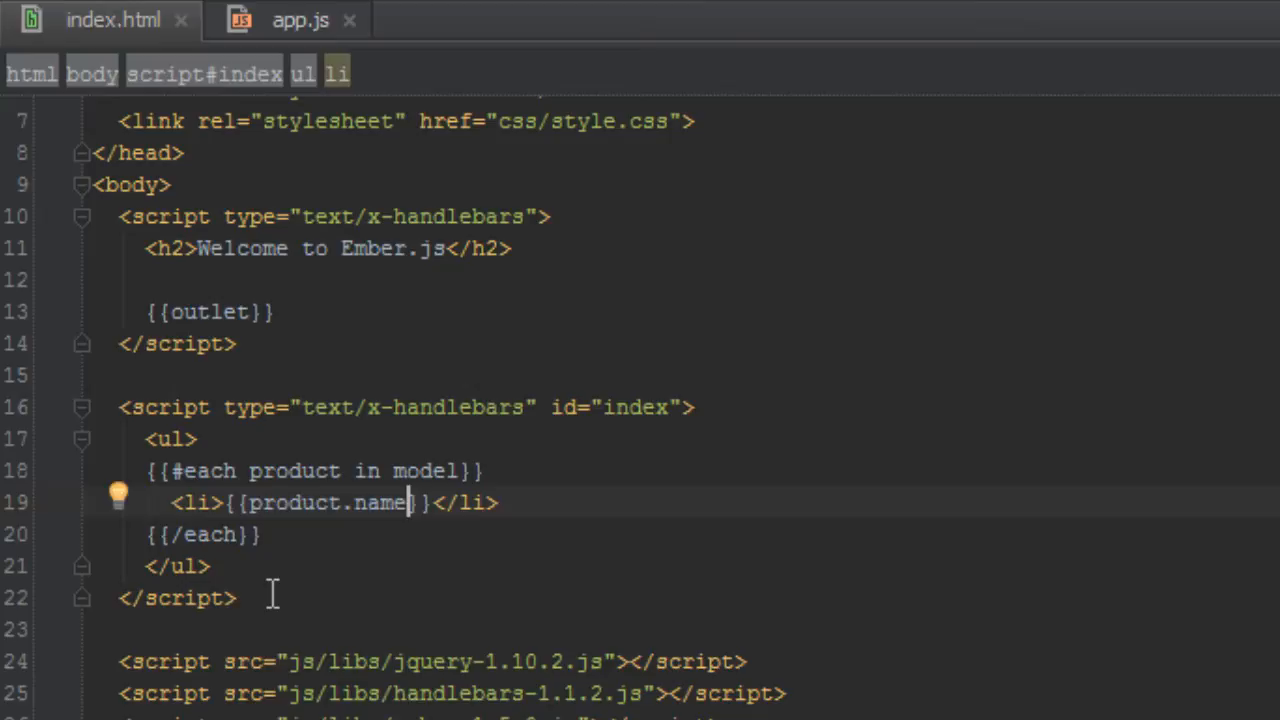
text(script>)
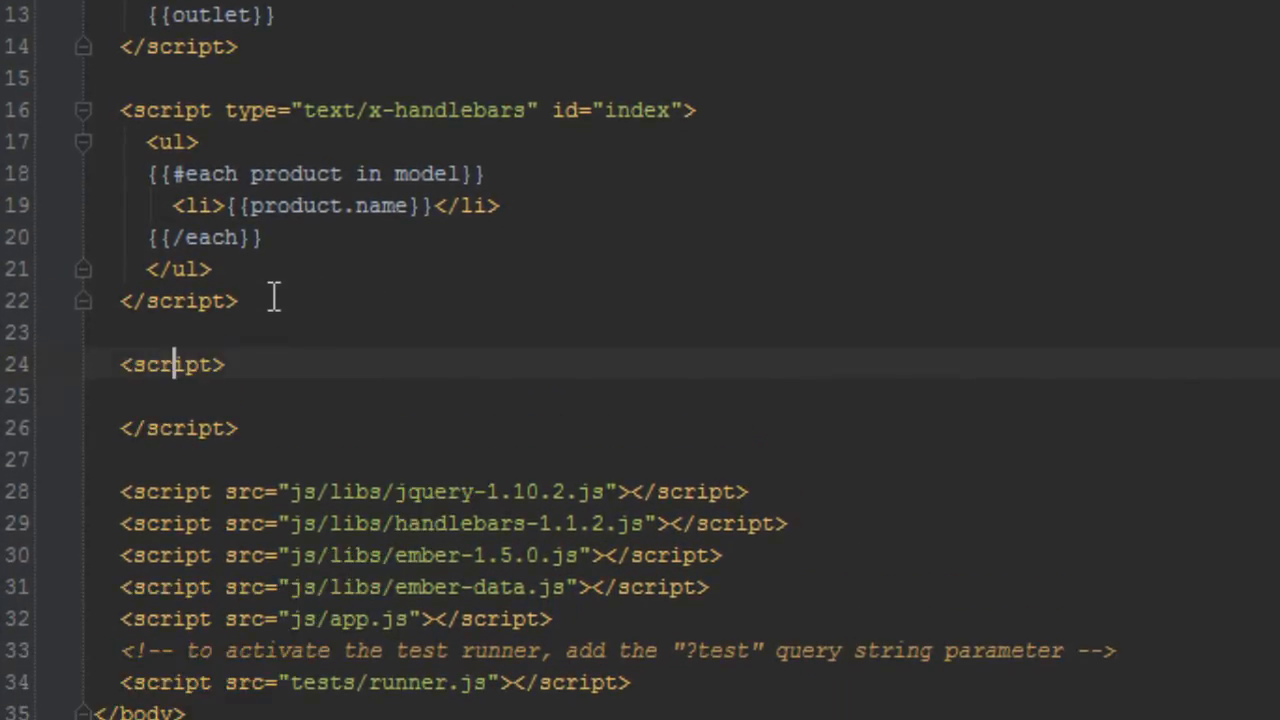
text(type="text)
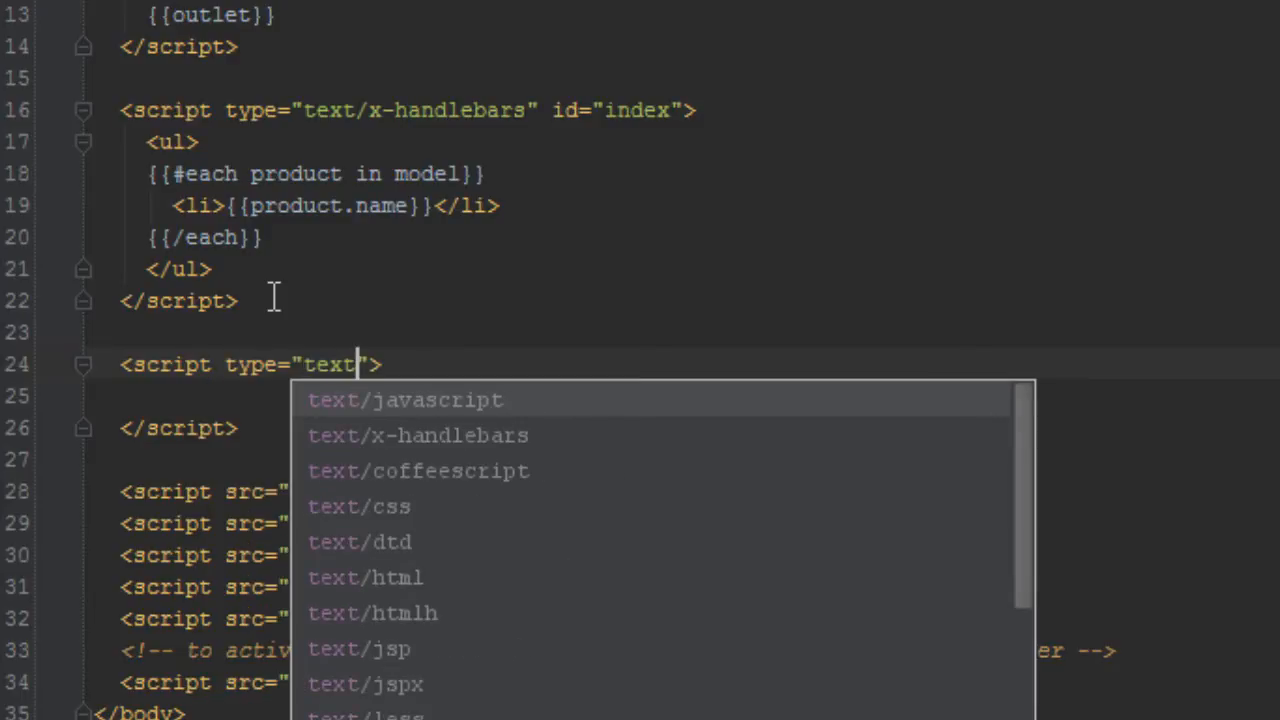
text(/x-handlebars" id=)
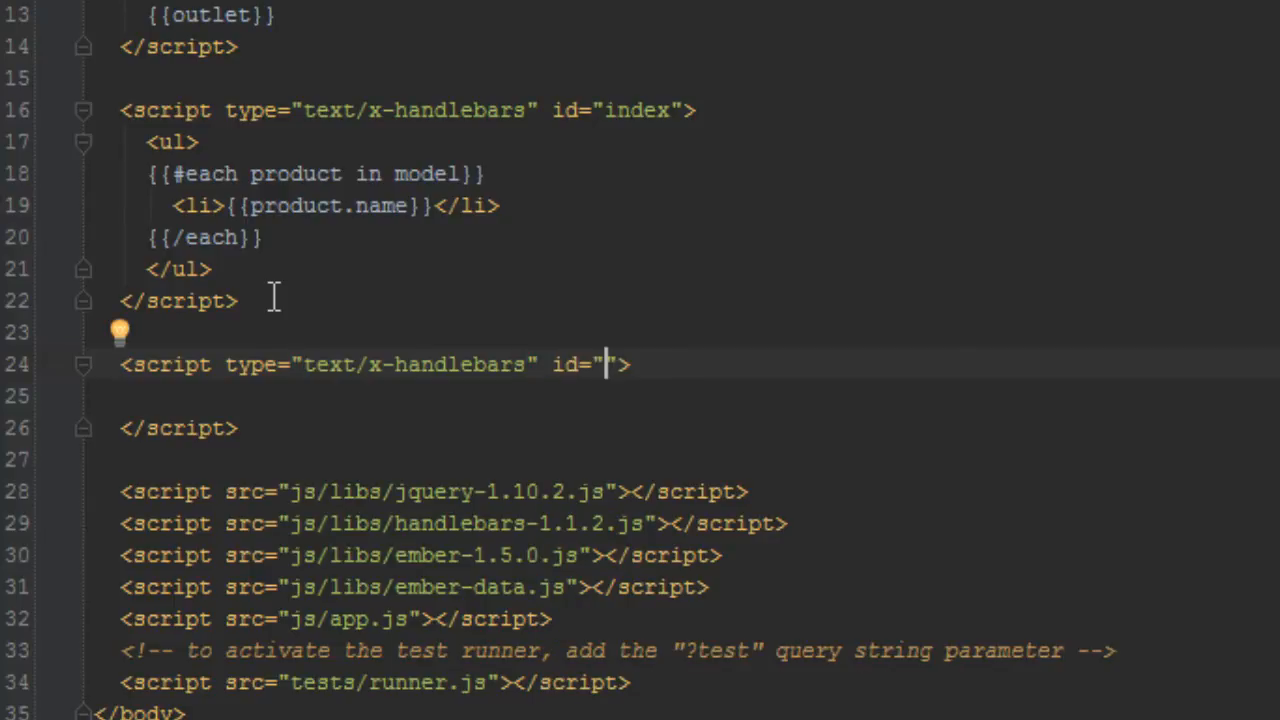
text(p)
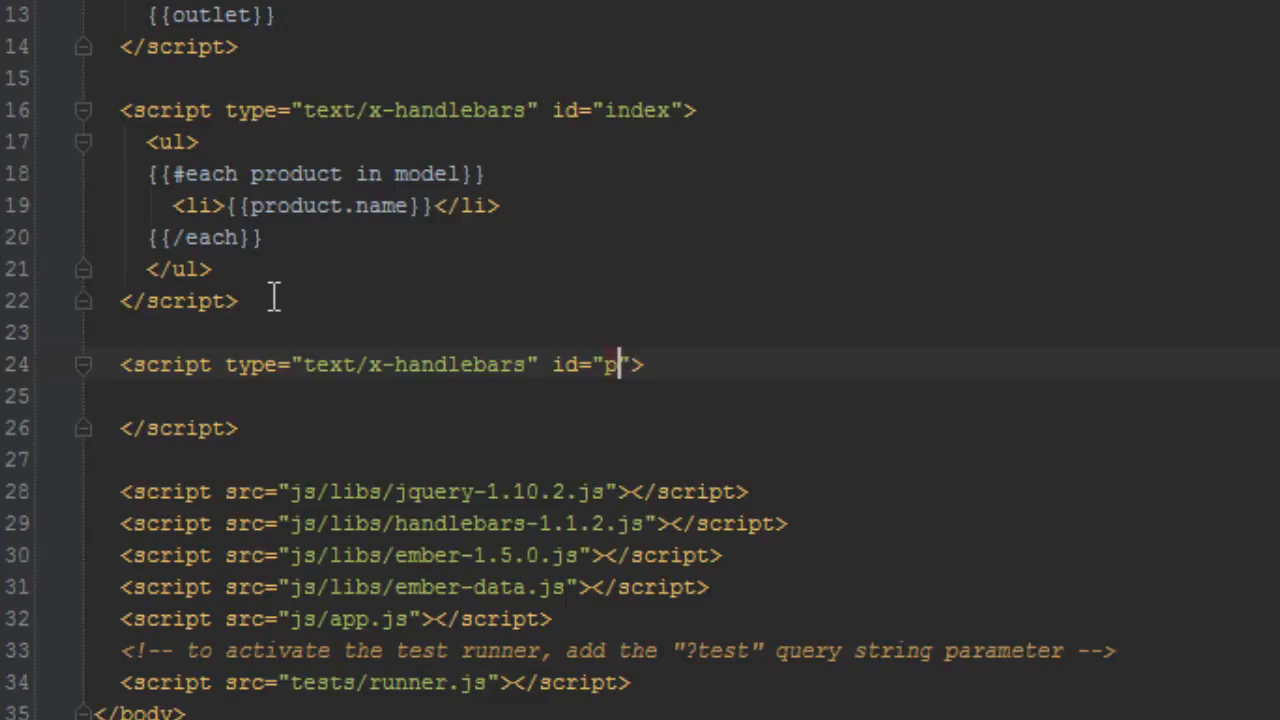
text(roduct)
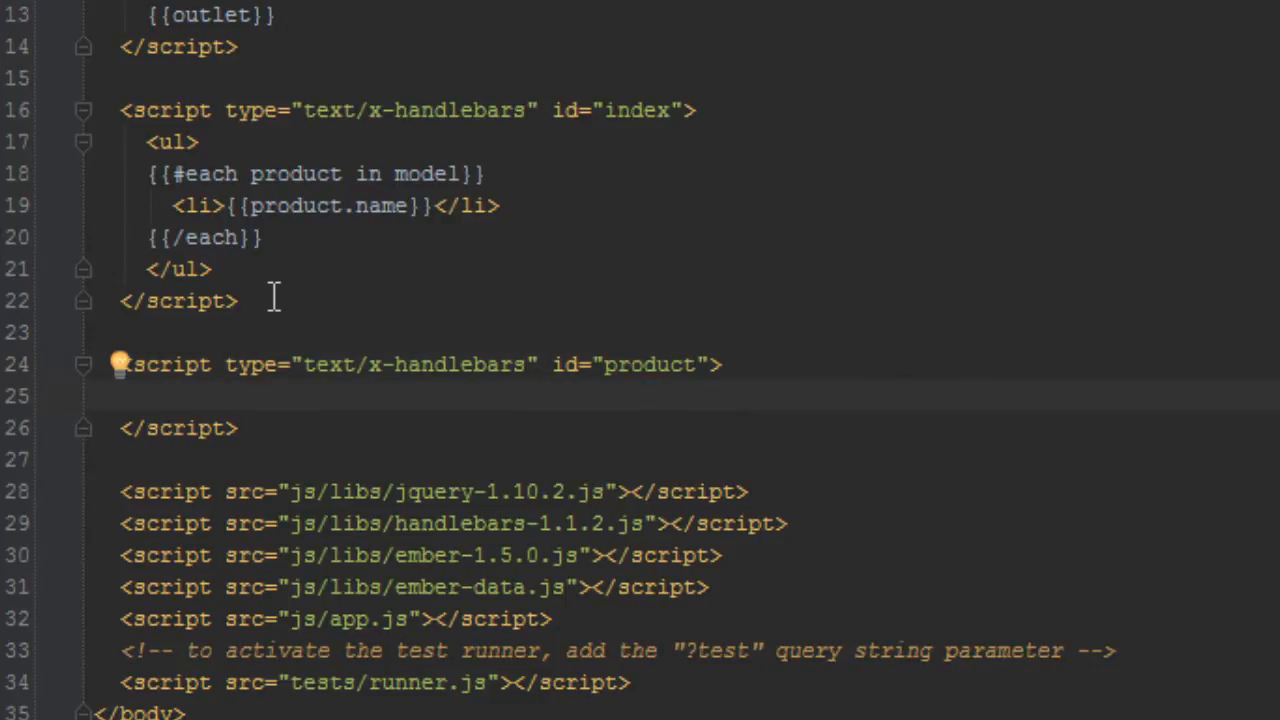
Inside the product template, add a paragraph reading Title: {{name}}.
text(<p></p>)
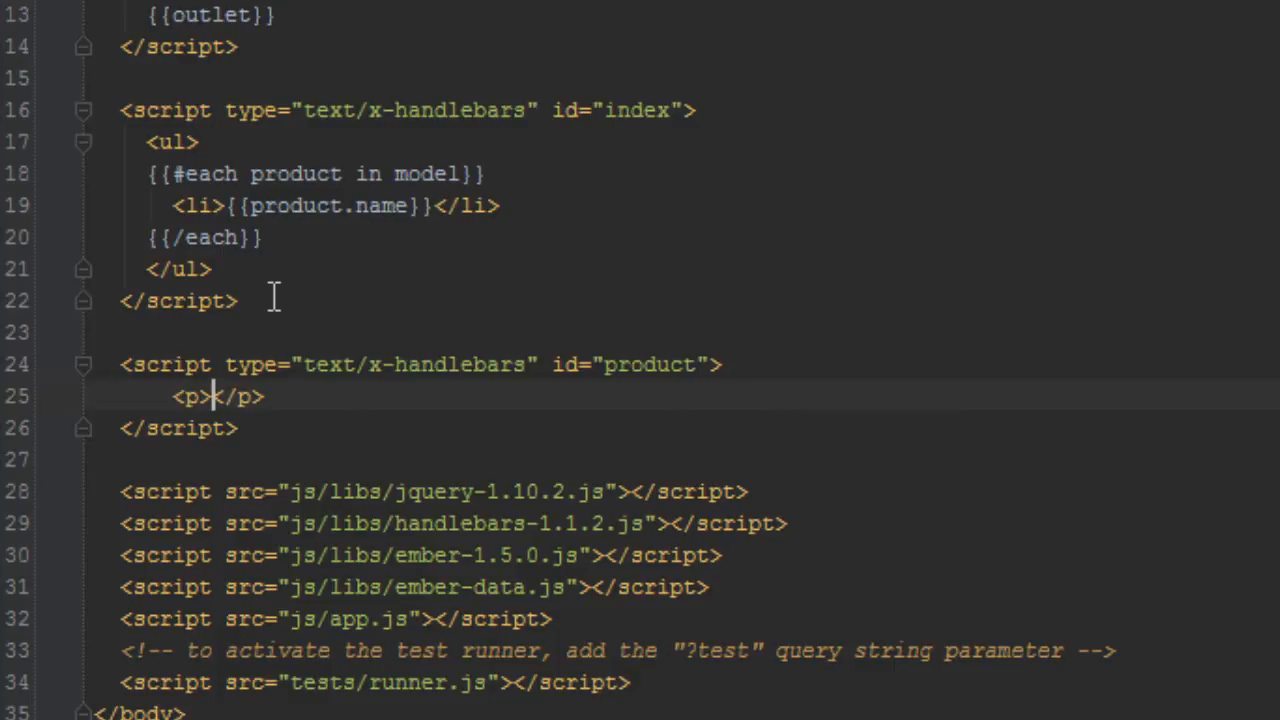
text(Title)
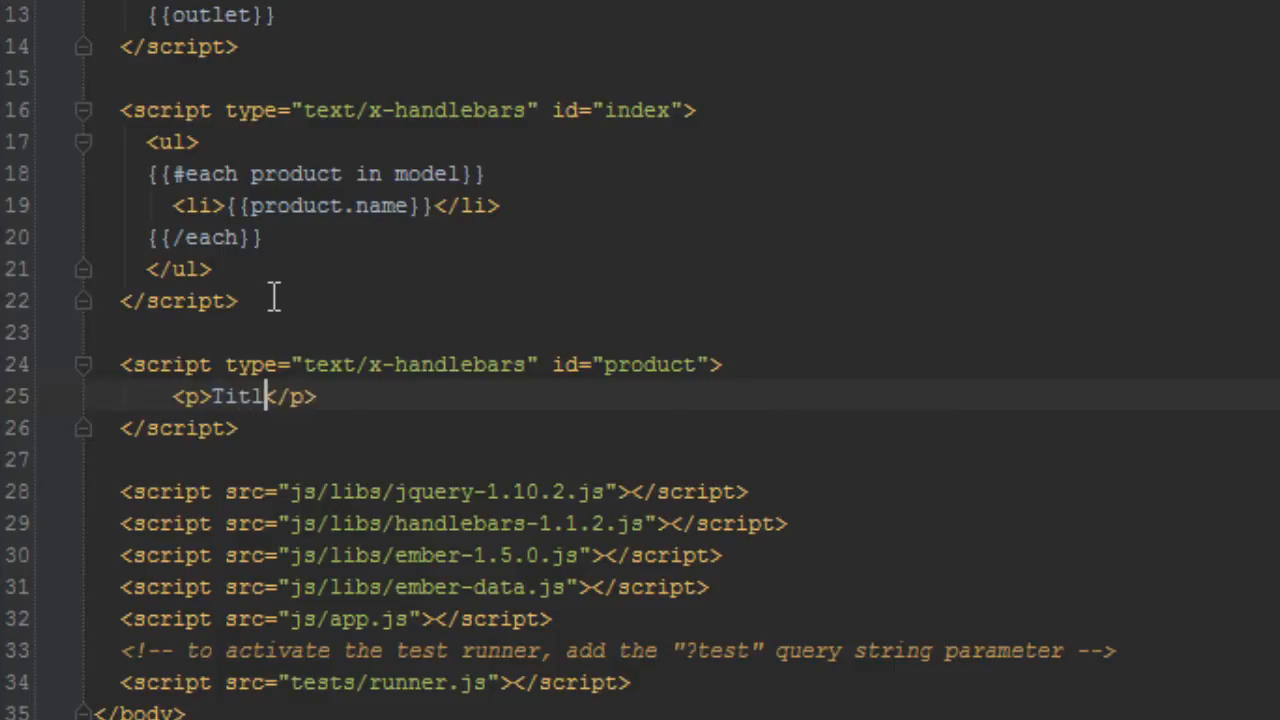
text(e: {{)
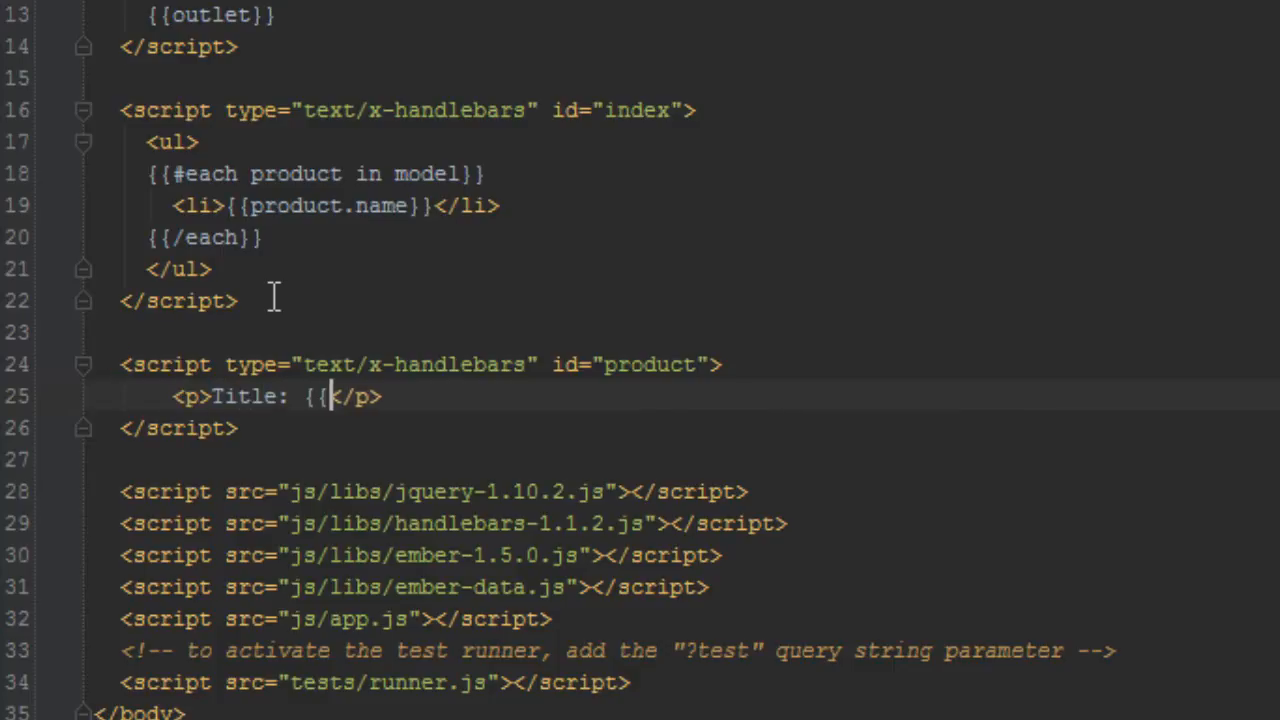
text(name}})
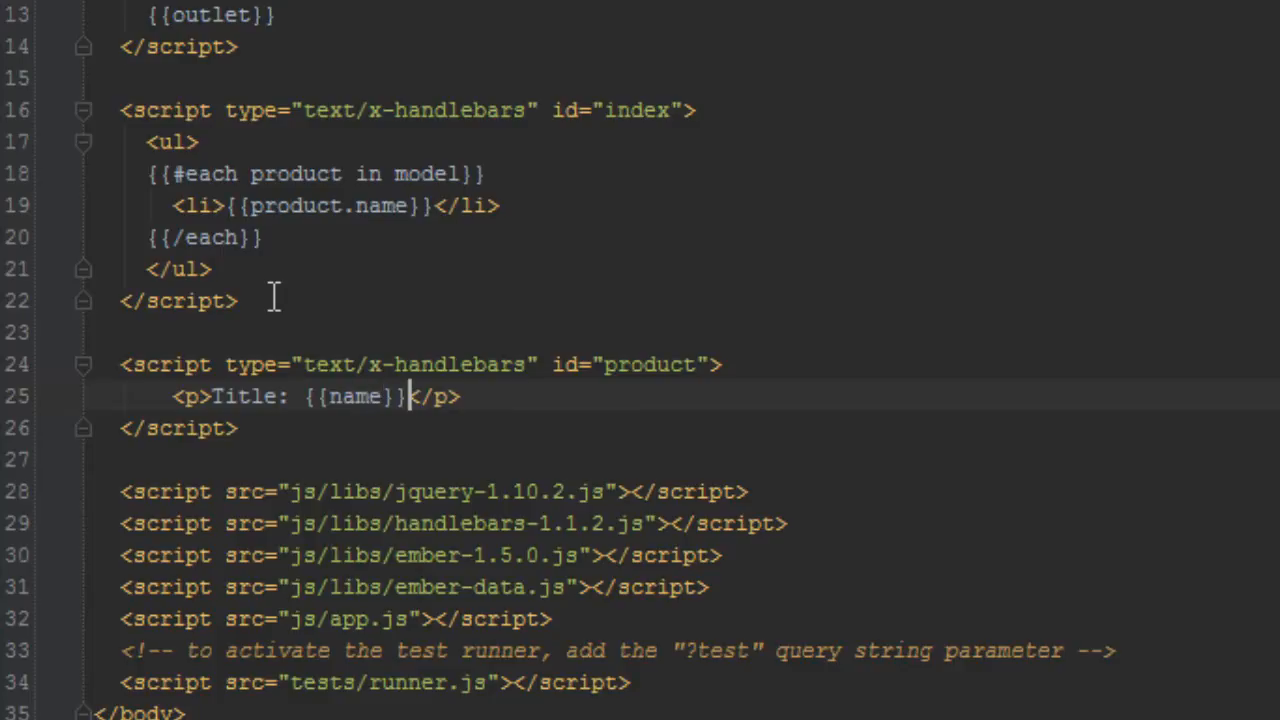
Duplicate the Title line and change it to Description: {{description}}.
key(Enter)
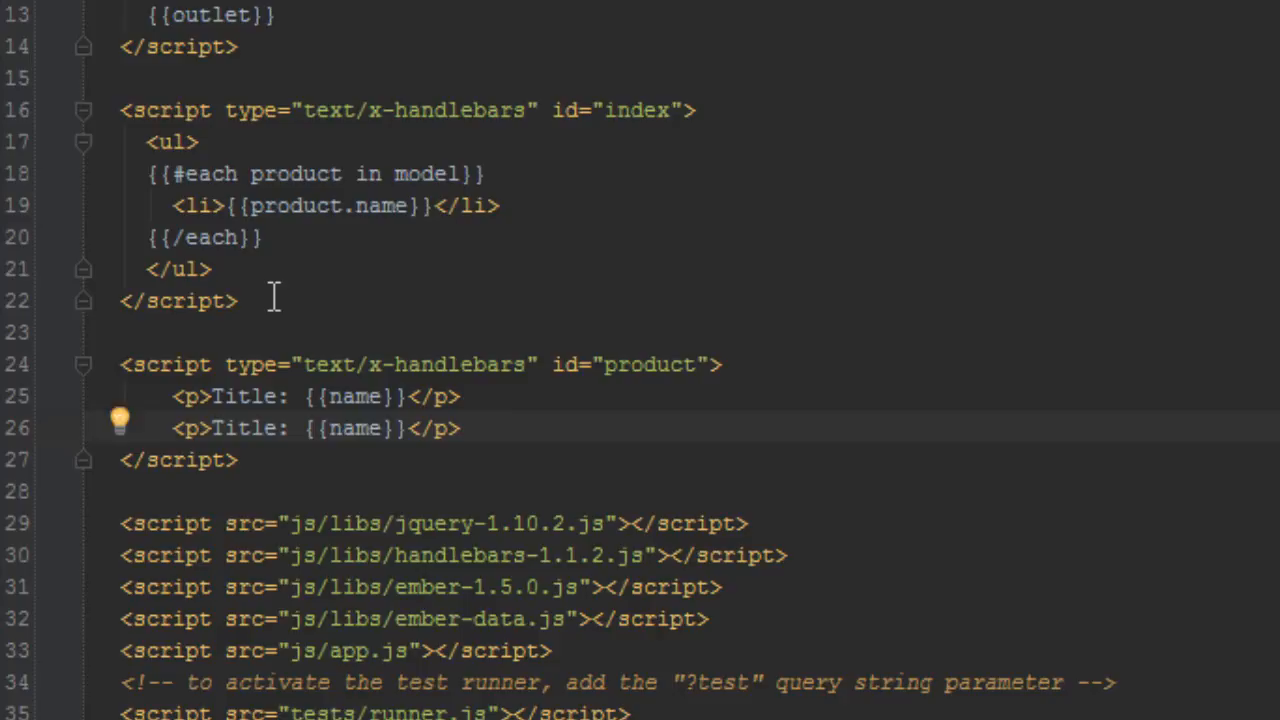
double_click(356, 428)
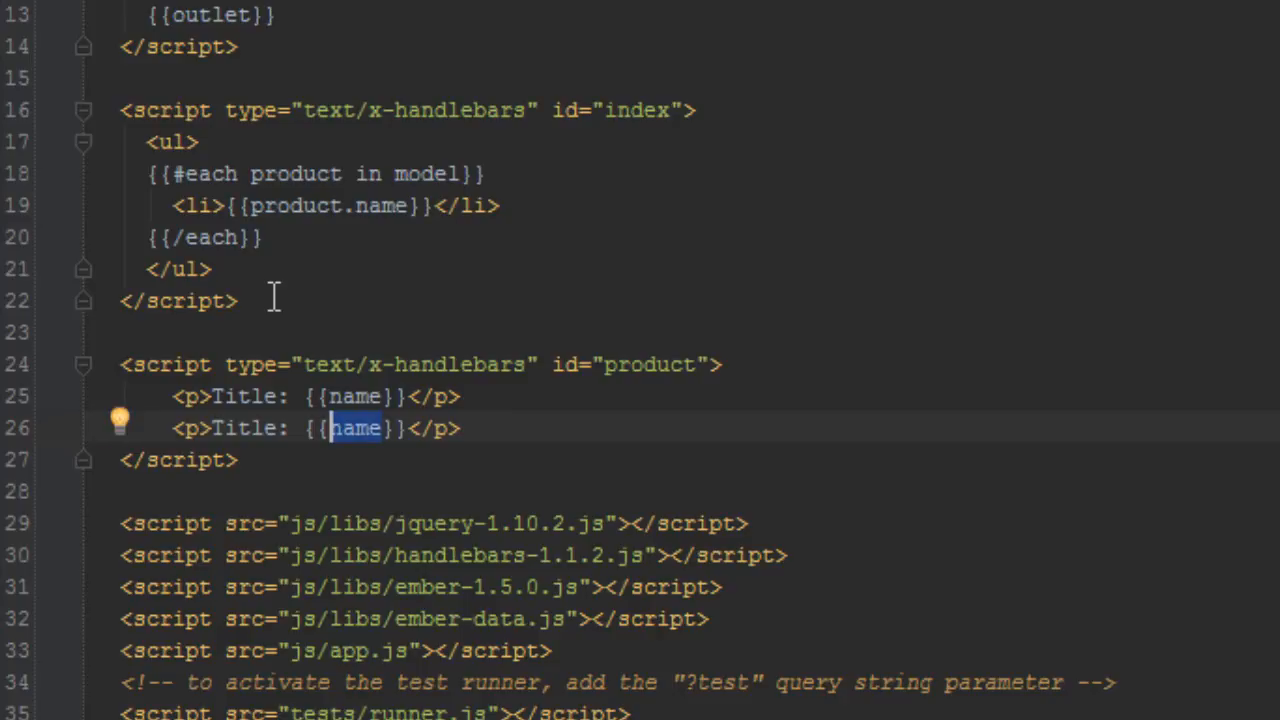
text(description)
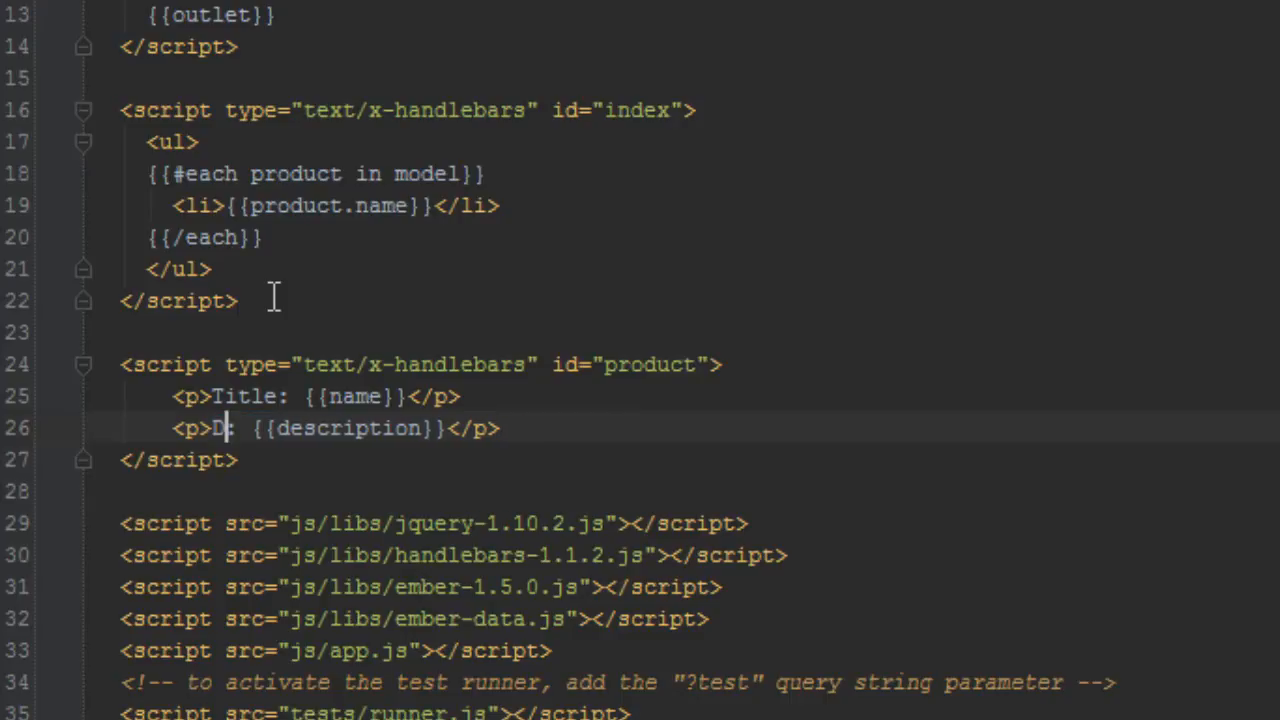
text(escription)
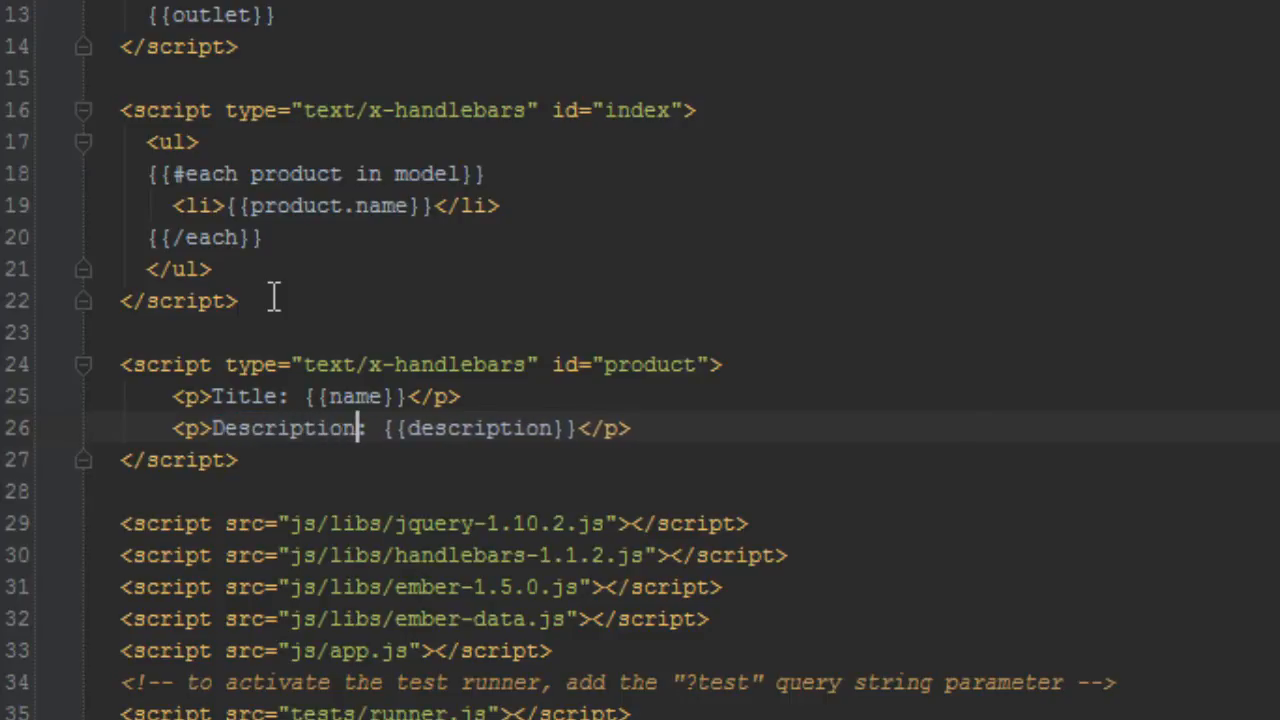
Duplicate again and change the line to Price: £{{price}}.
key(Enter)
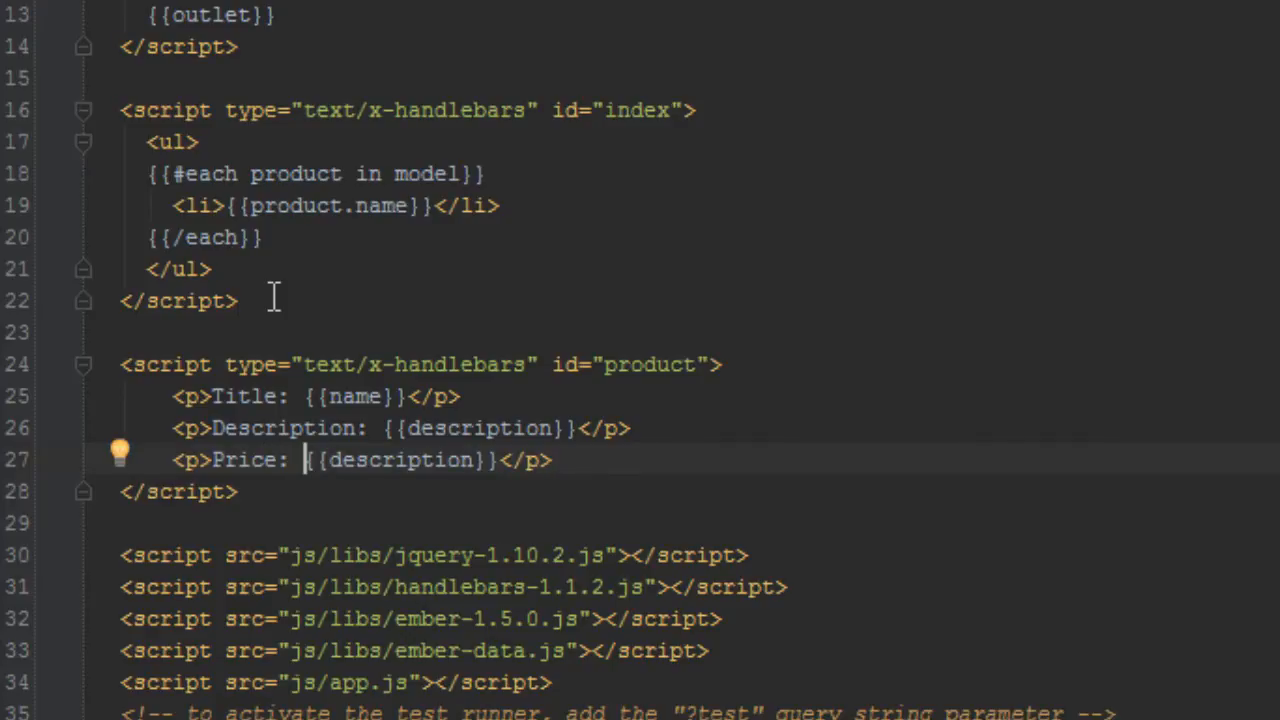
text($)
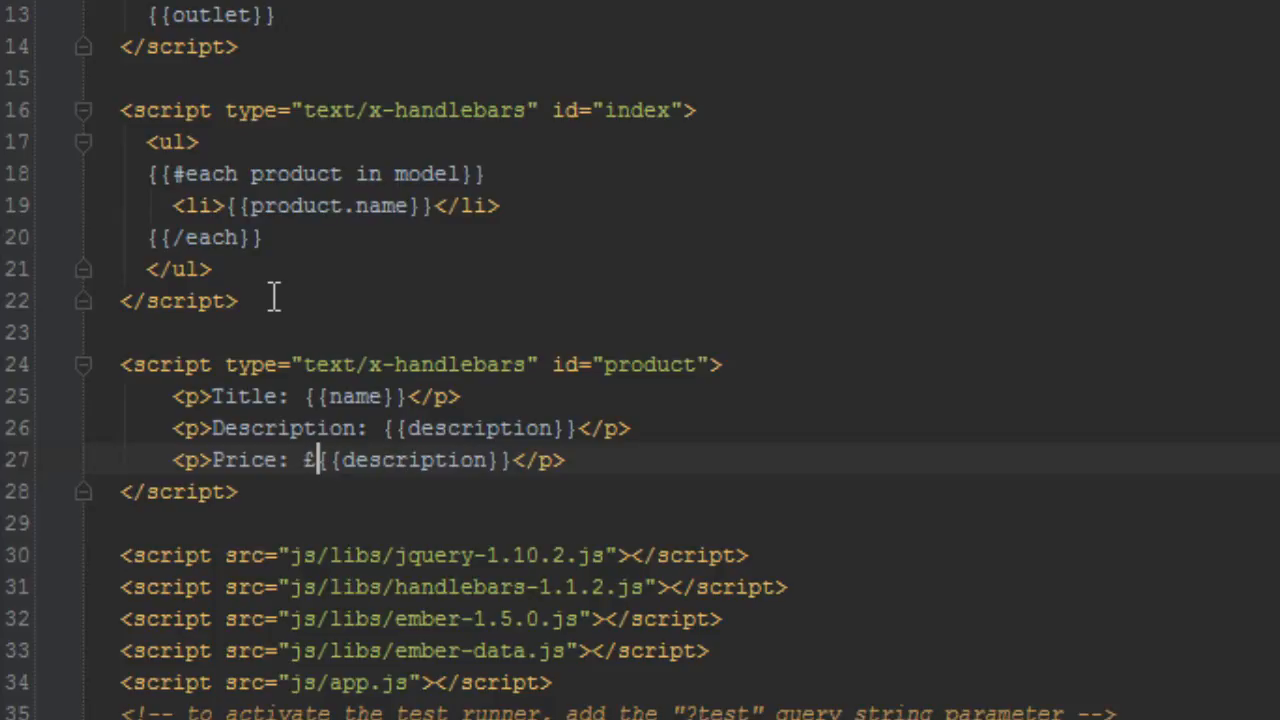
double_click(412, 458)
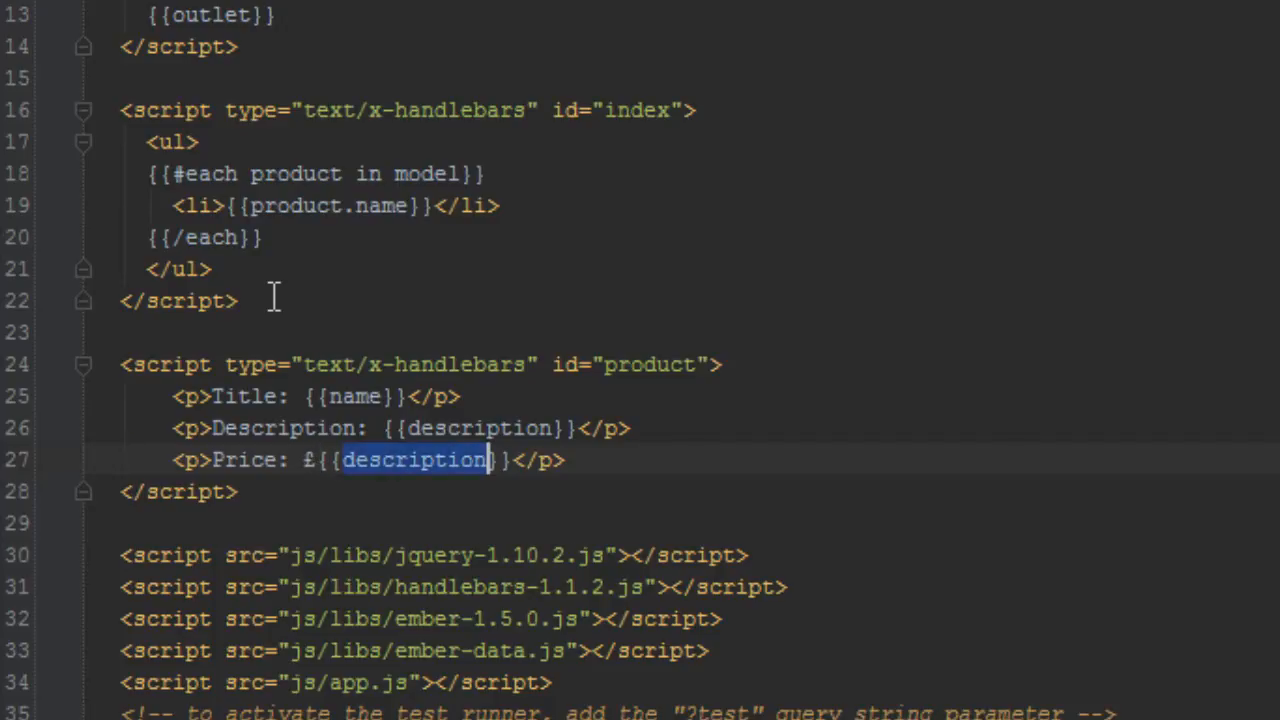
text(price)
click(336, 206)
text({{)
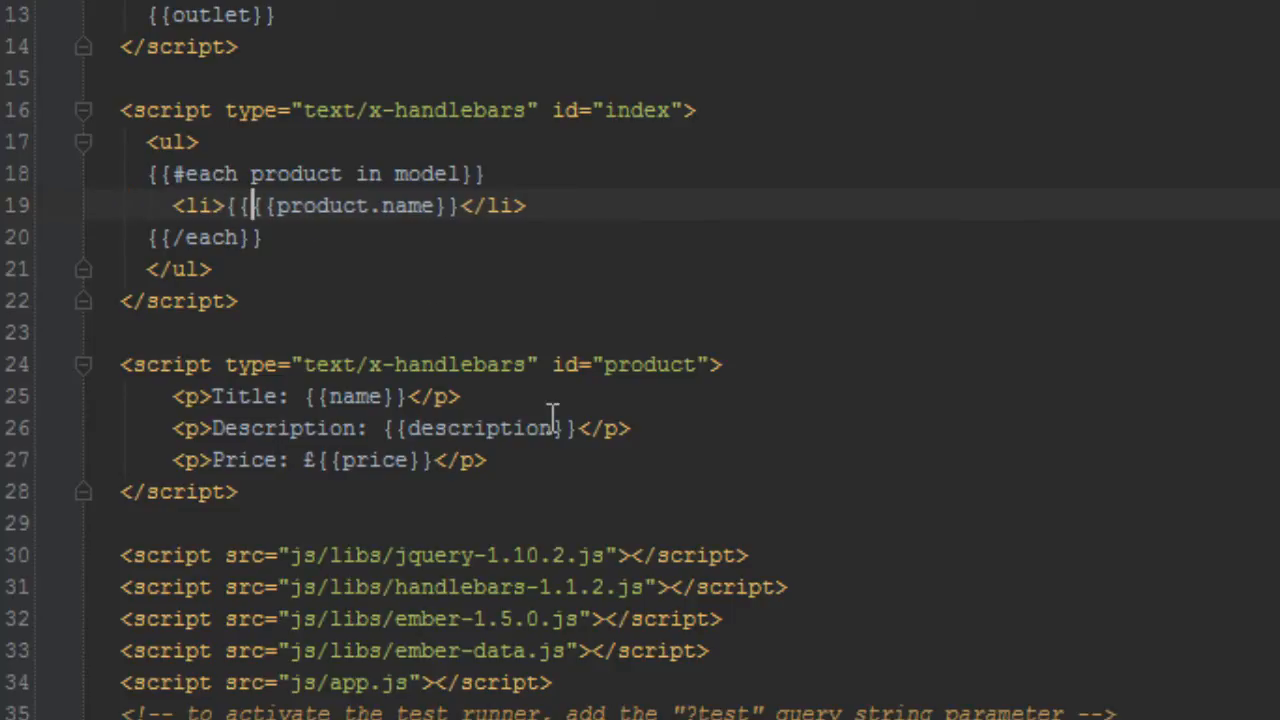
Wrap {{product.name}} in each li with {{#link-to 'product' product}} … {{/link-to}}.
text(#link-to)
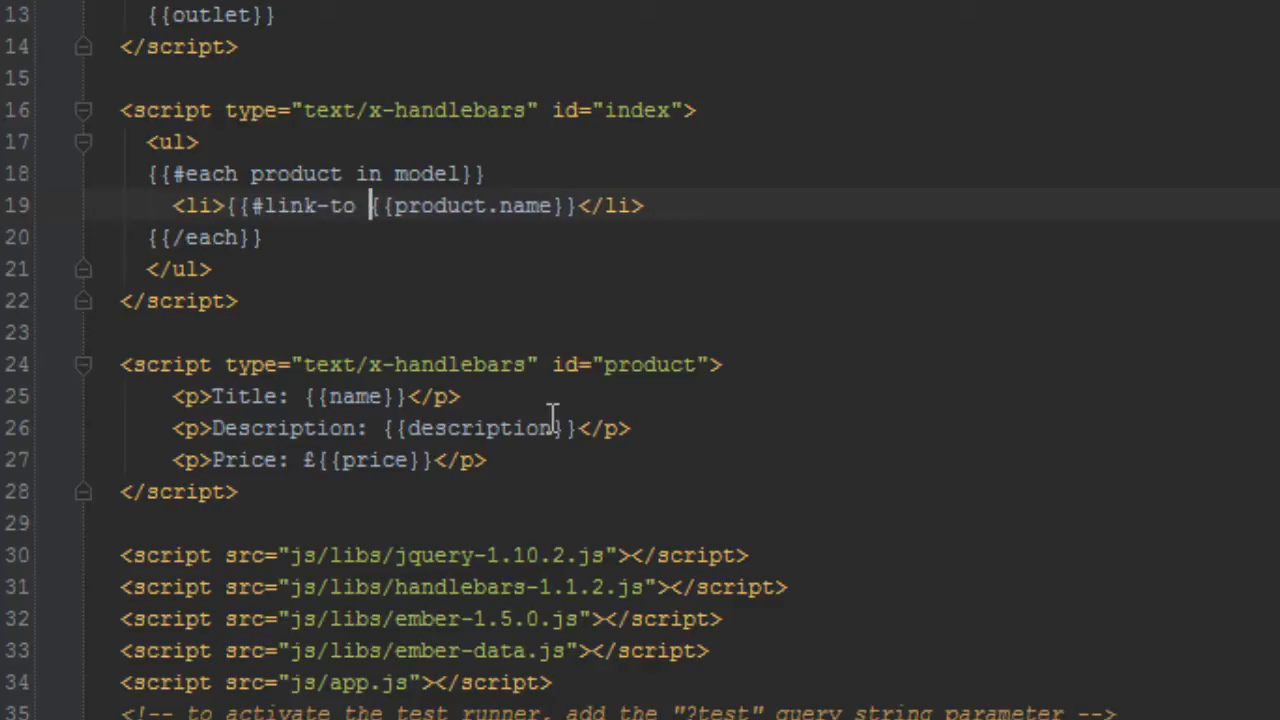
text('')
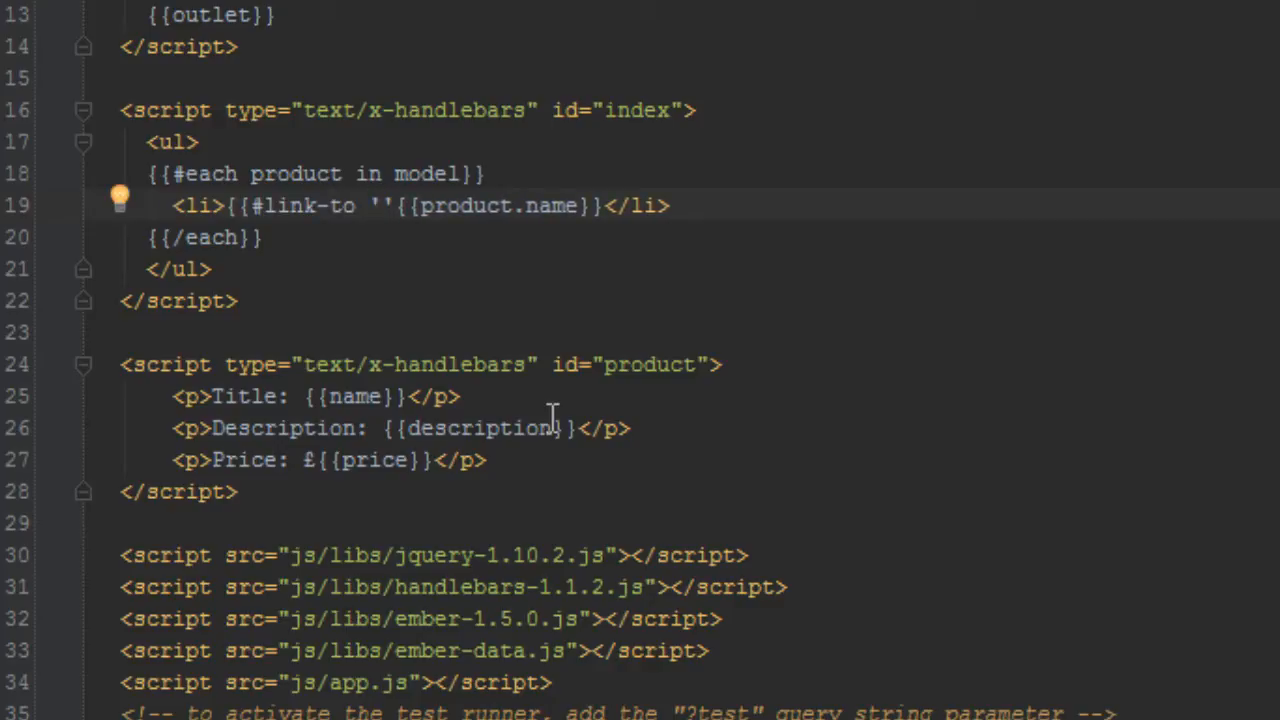
text(product)
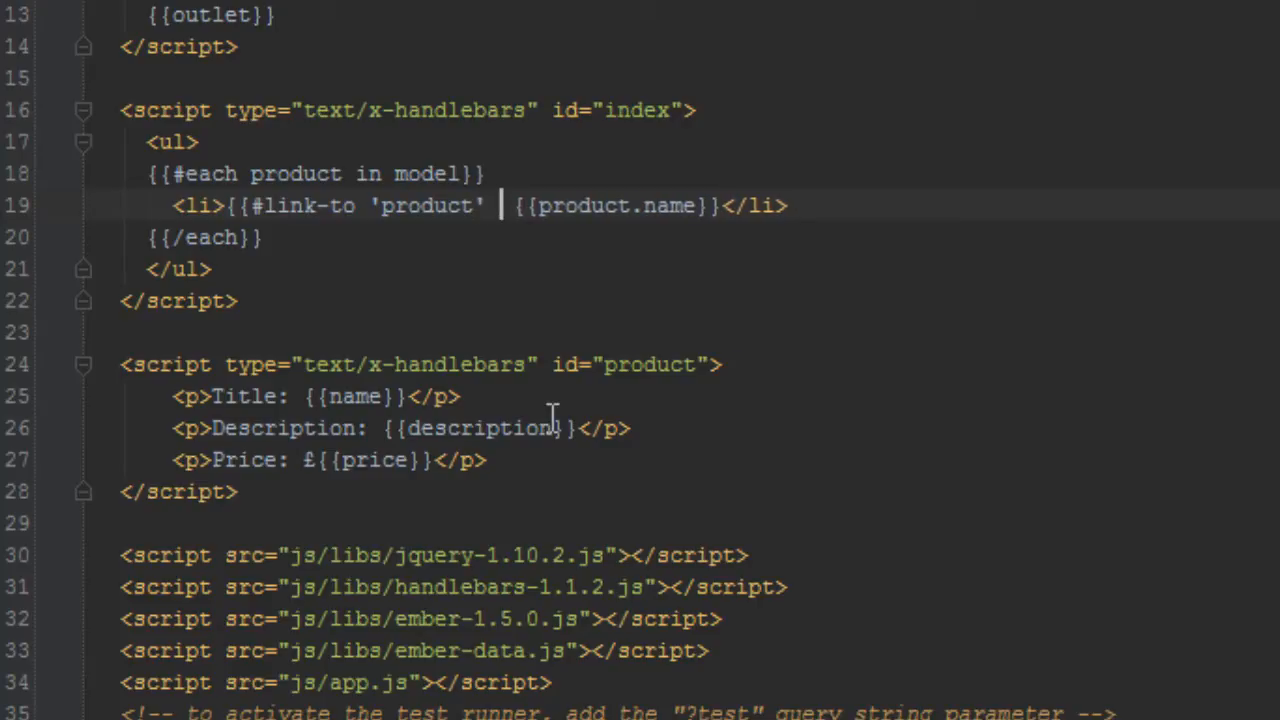
text(prody)
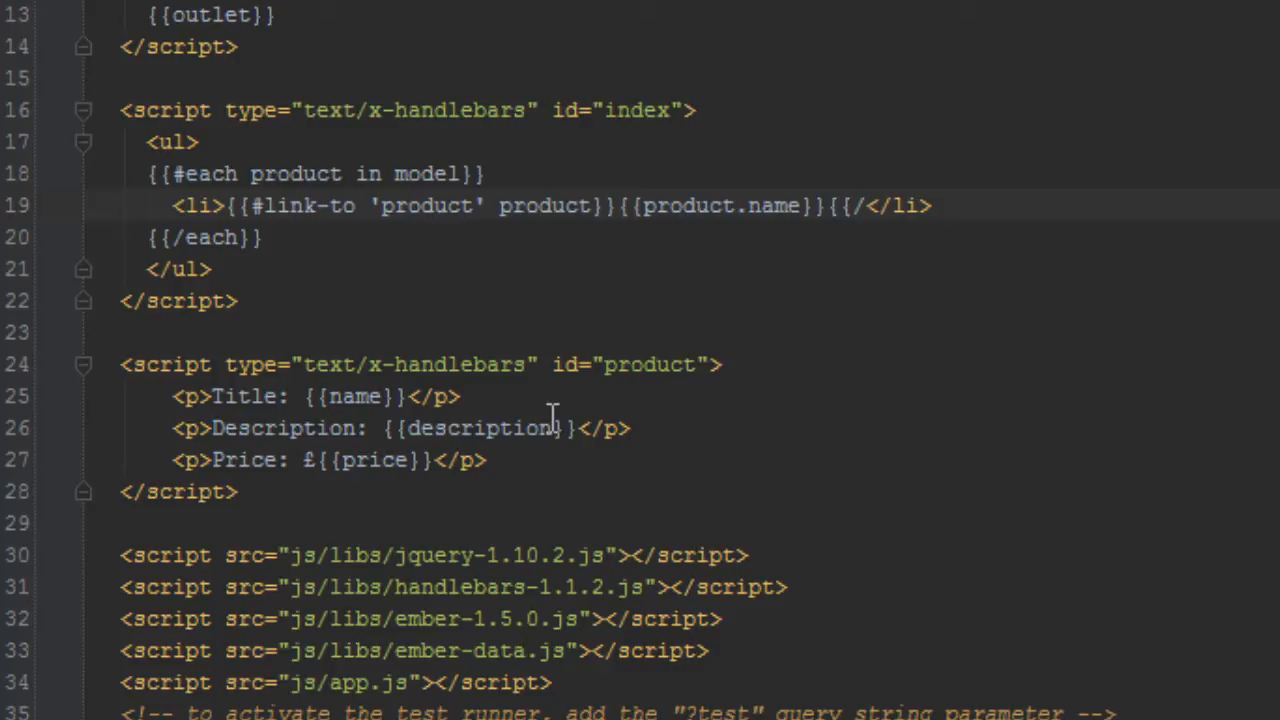
text(link-to)
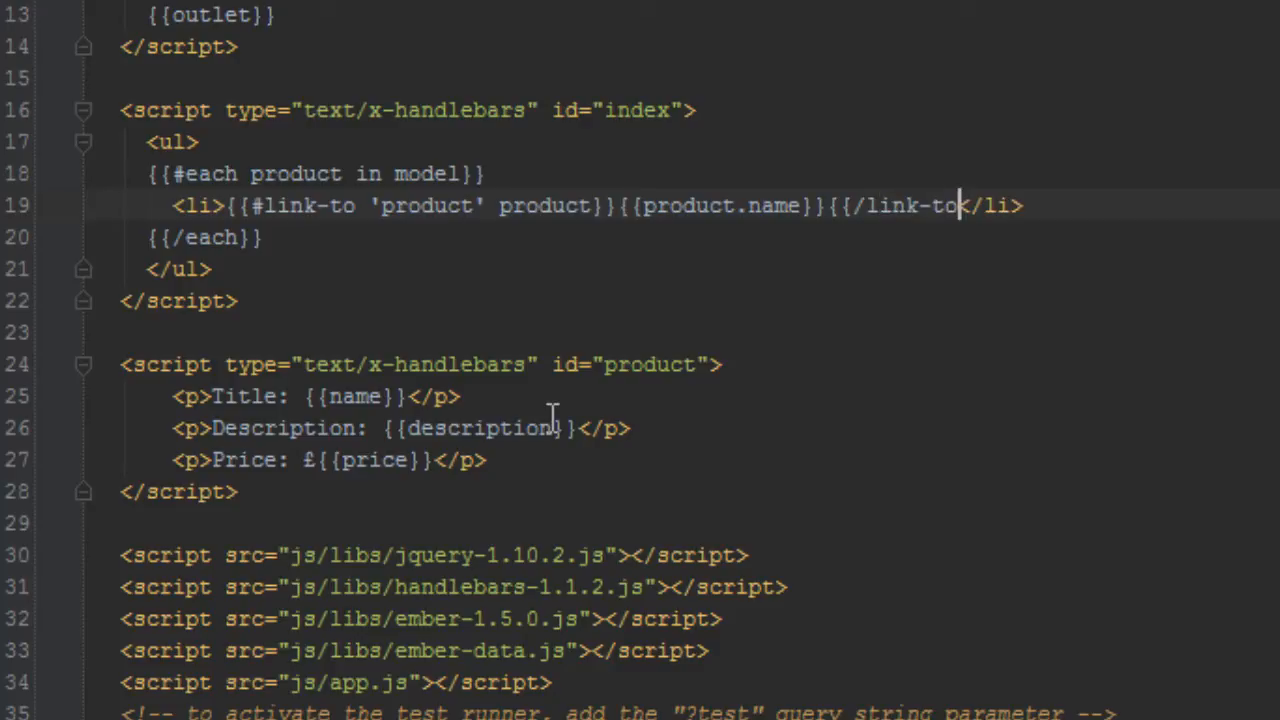
text(}})
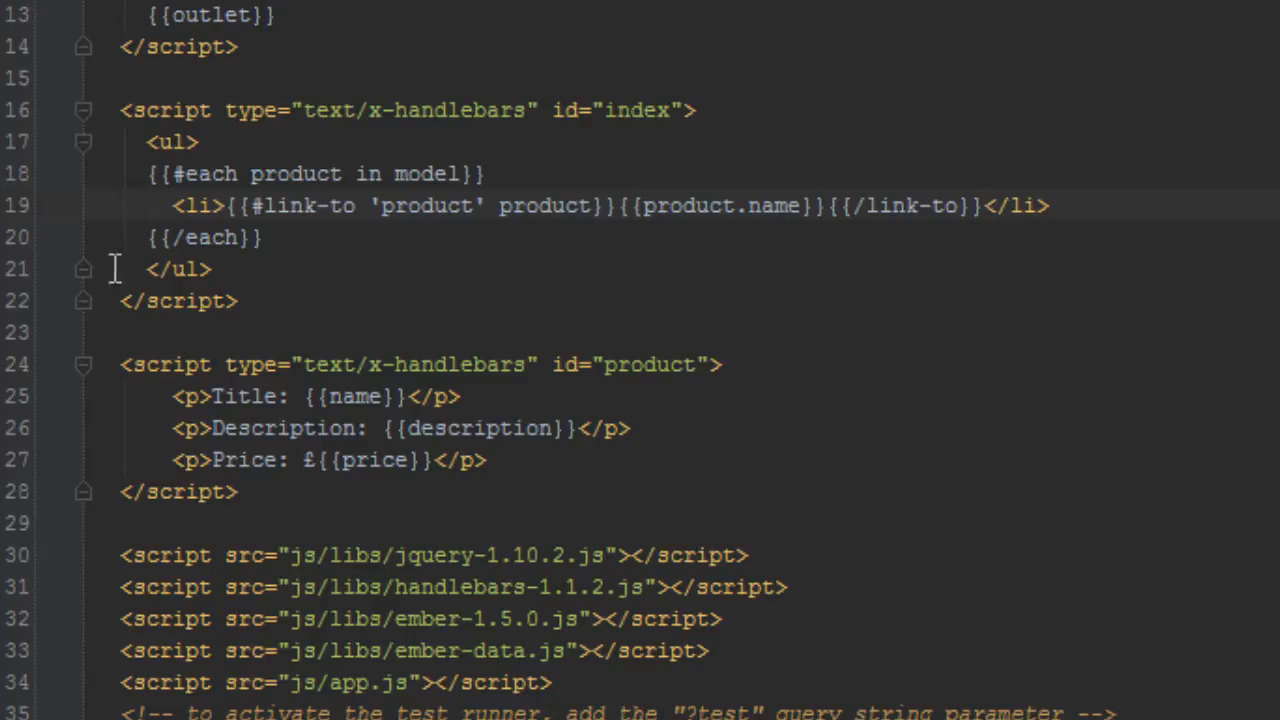
scroll(up, 3)
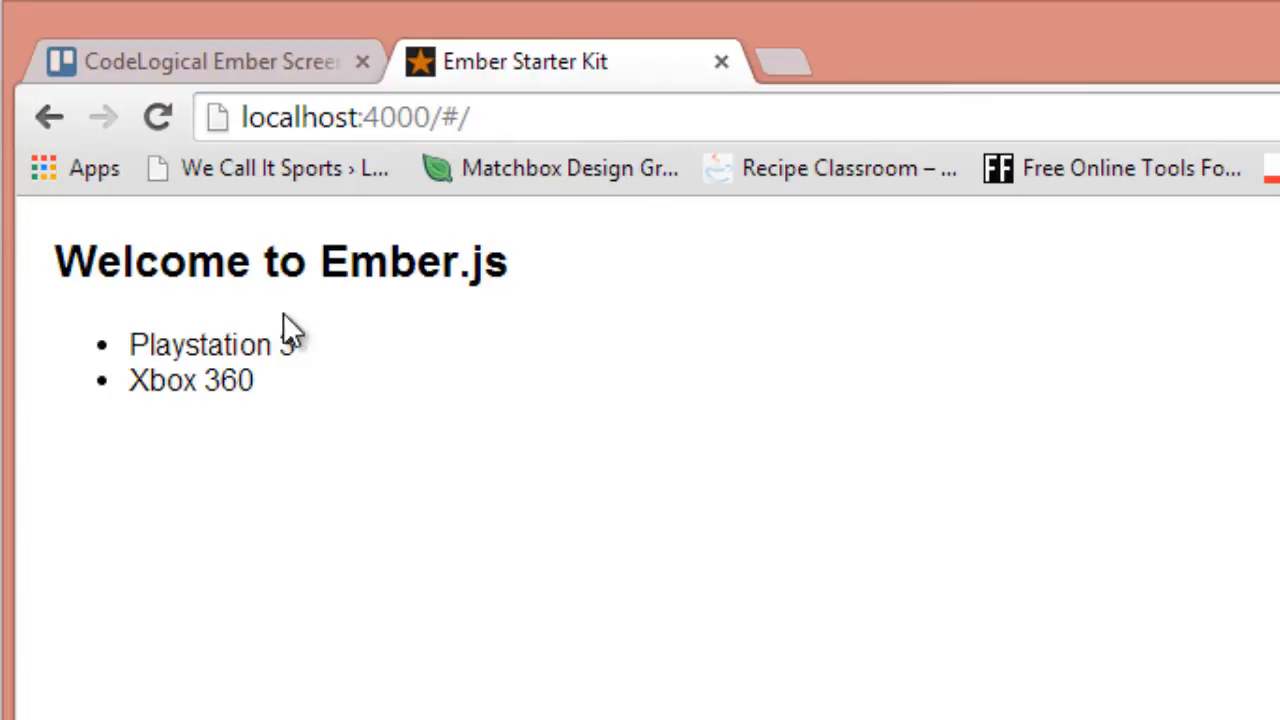
mouse_move(170, 316)
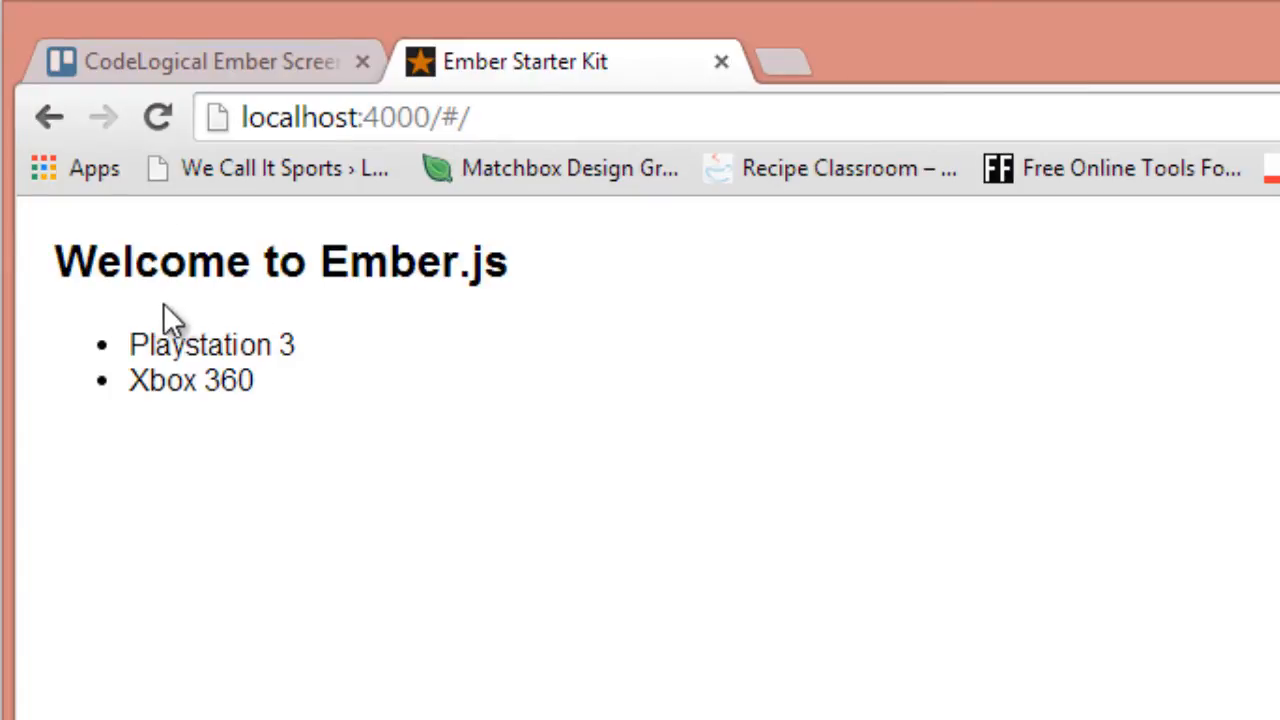
mouse_move(550, 616)
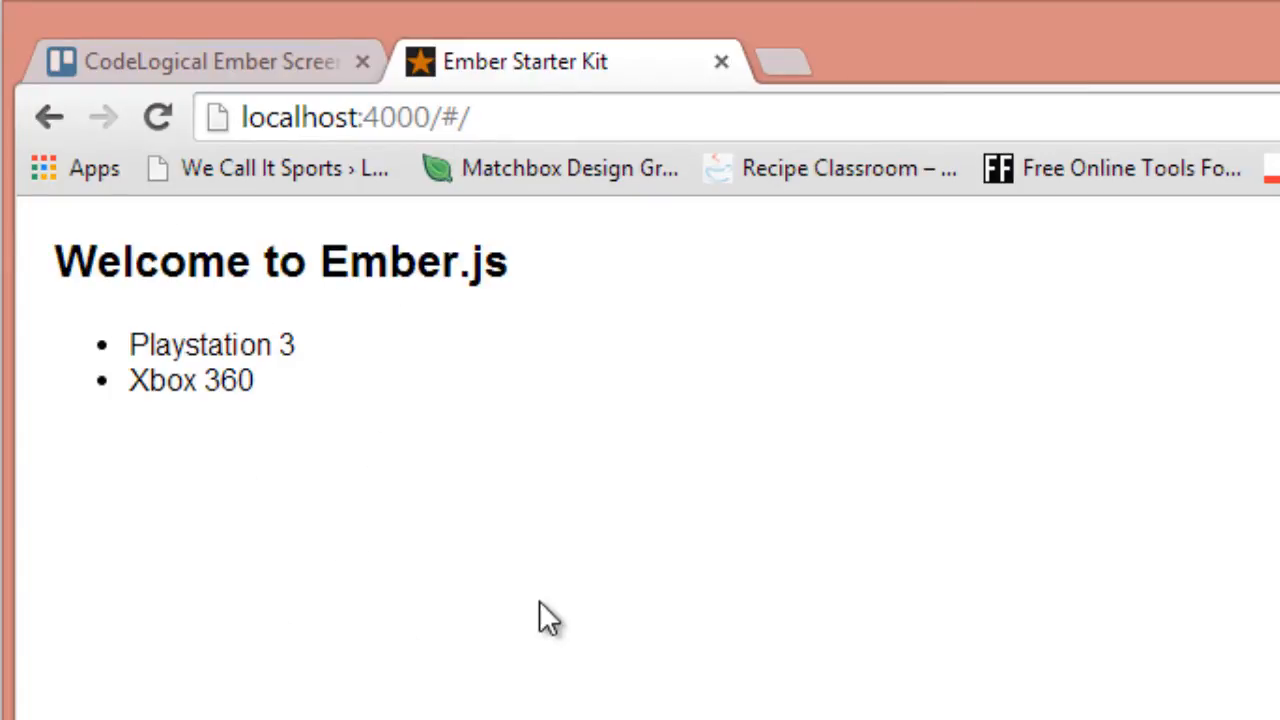
mouse_move(168, 312)
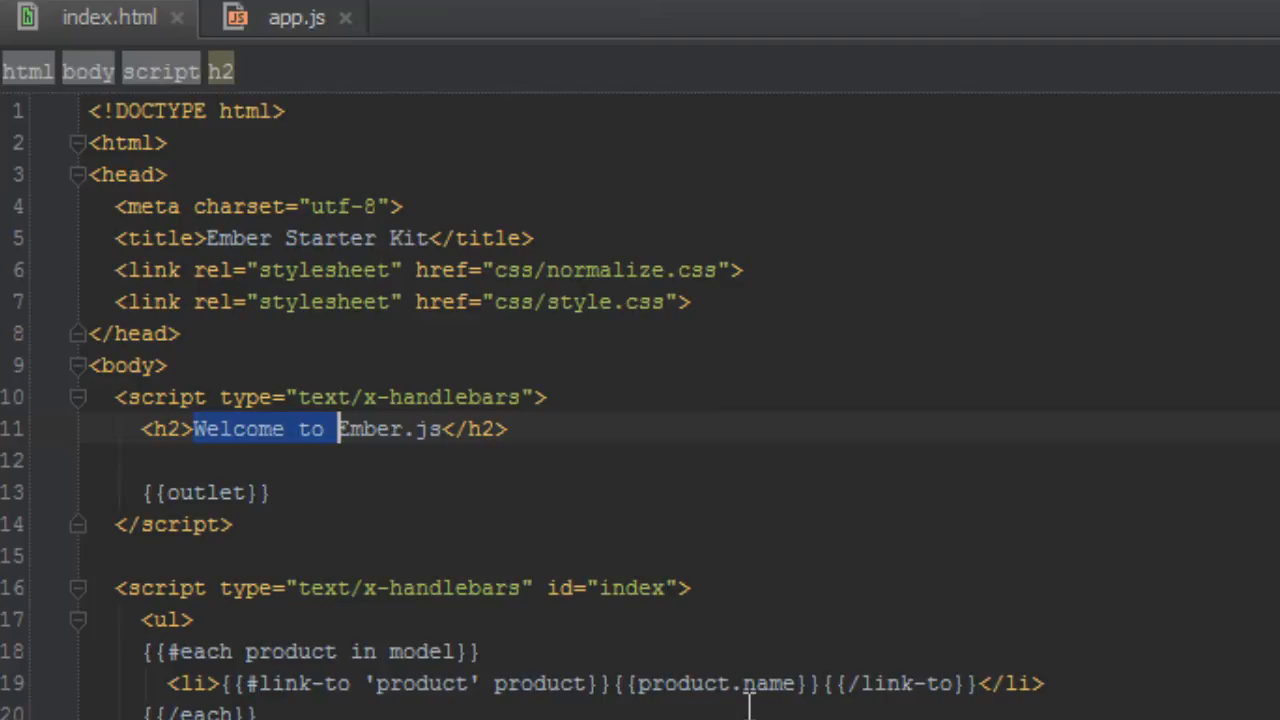
Extend the h2 to Welcome to Ember.js Shopping site and start a {{#link-to 'index'}} paragraph.
click(418, 428)
text( Shoppi)
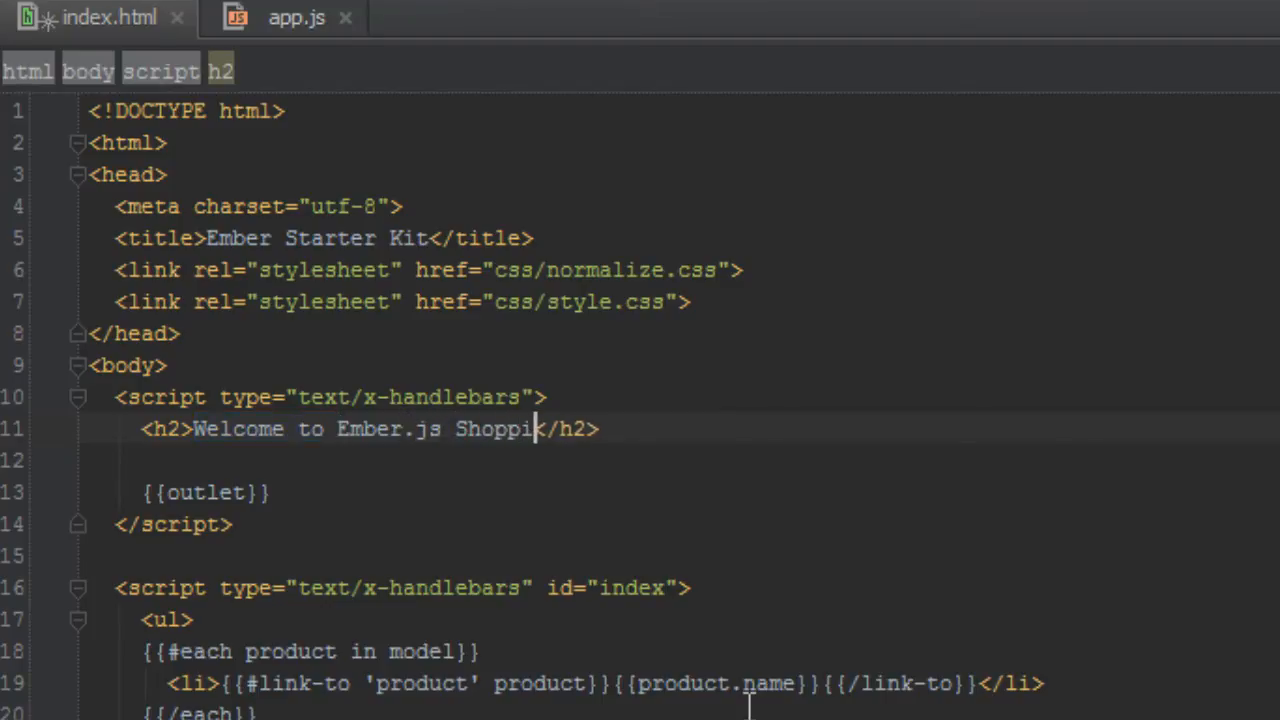
text(ng site)
click(710, 460)
text(<p></p>)
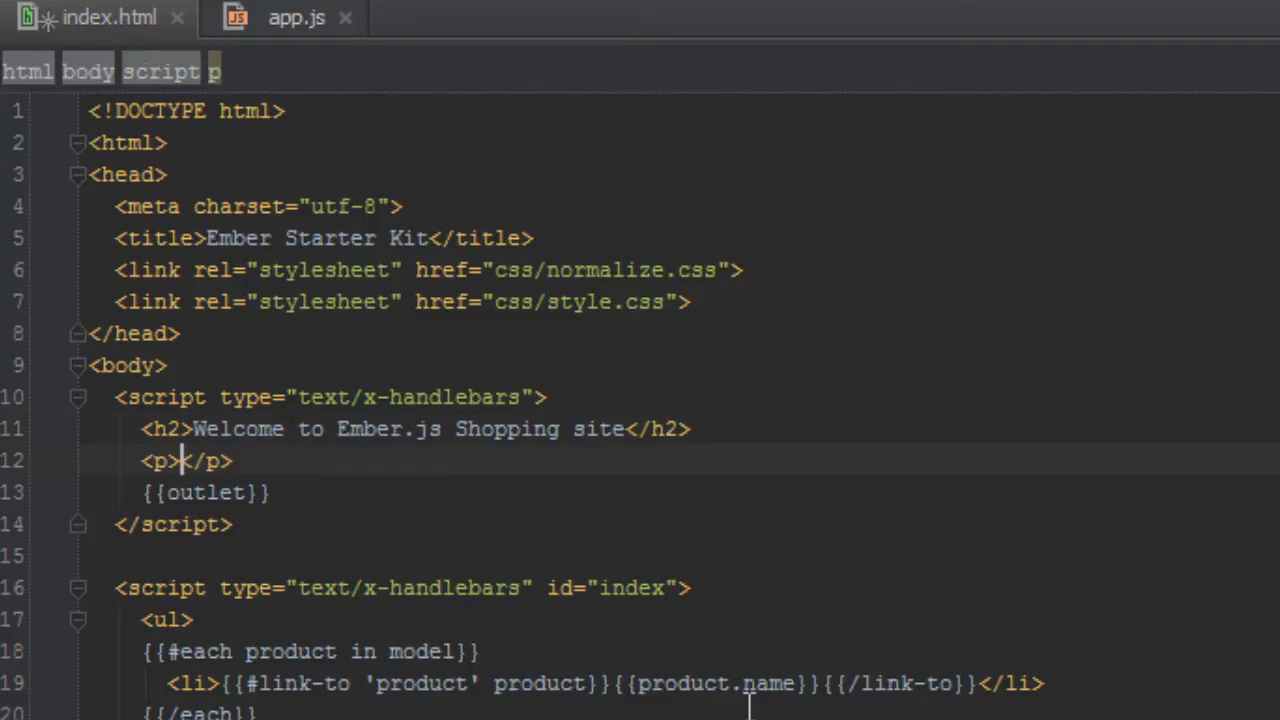
text({{)
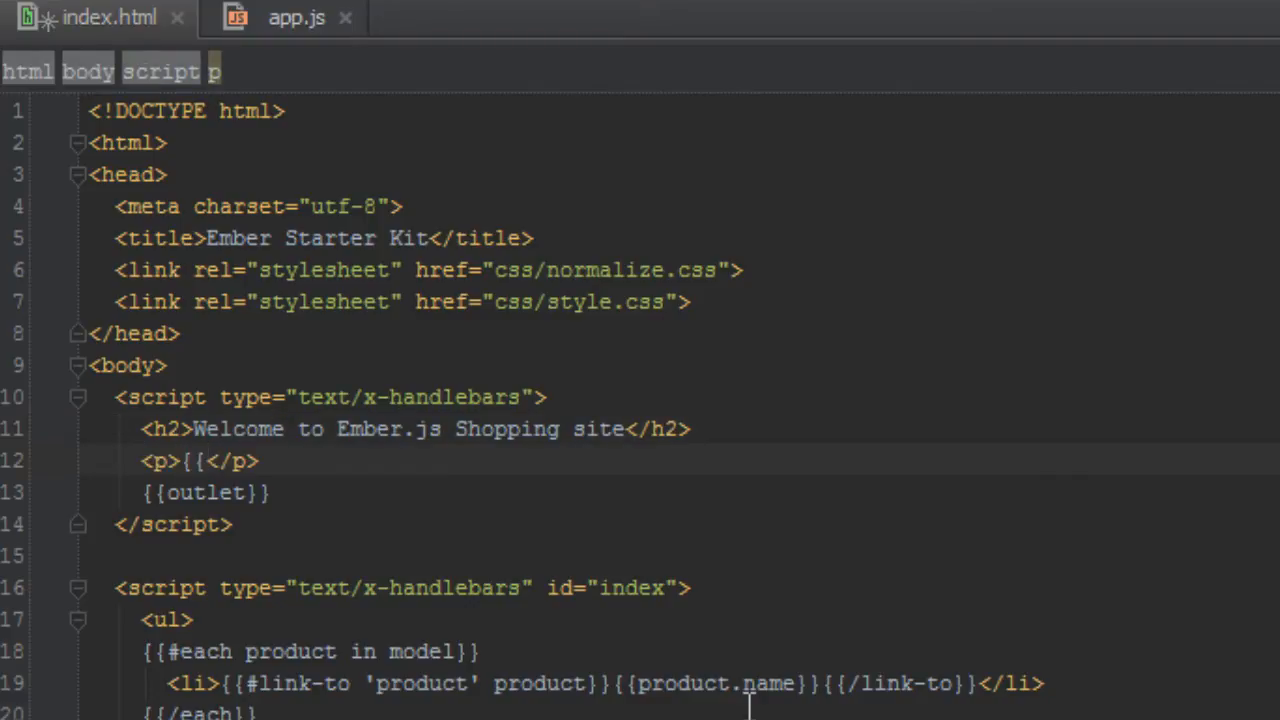
text(#link-to)
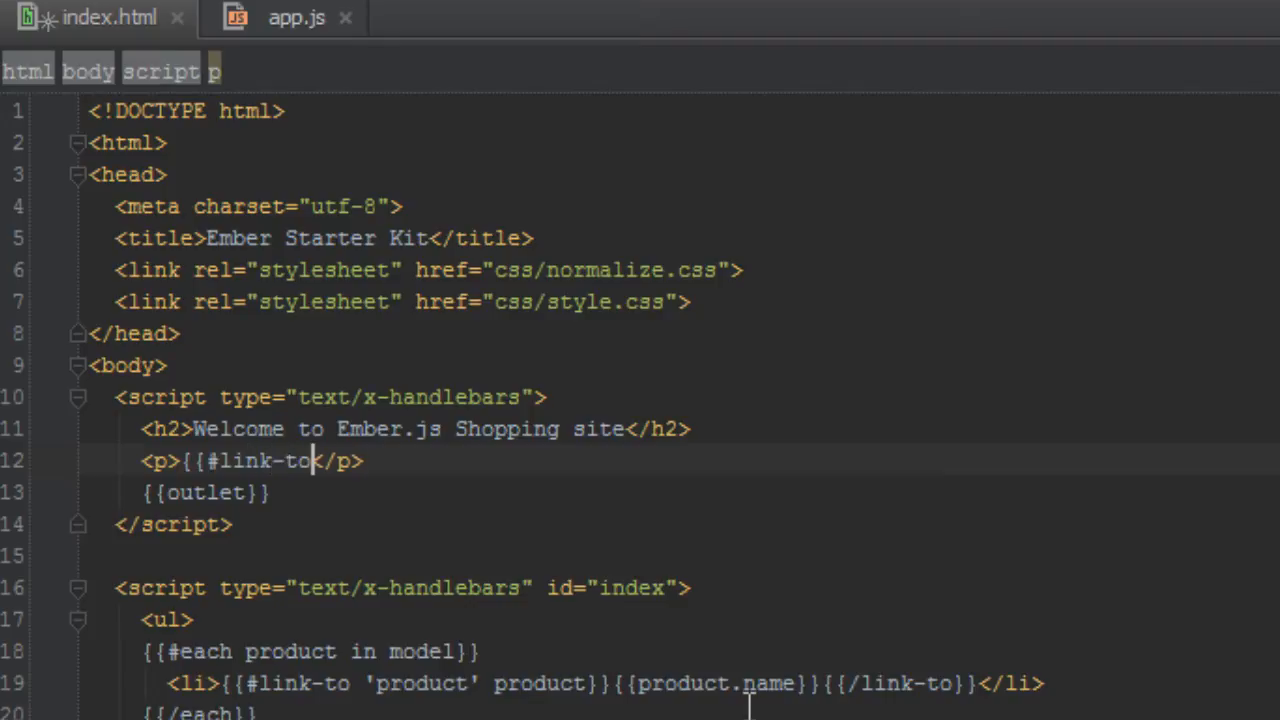
text(')
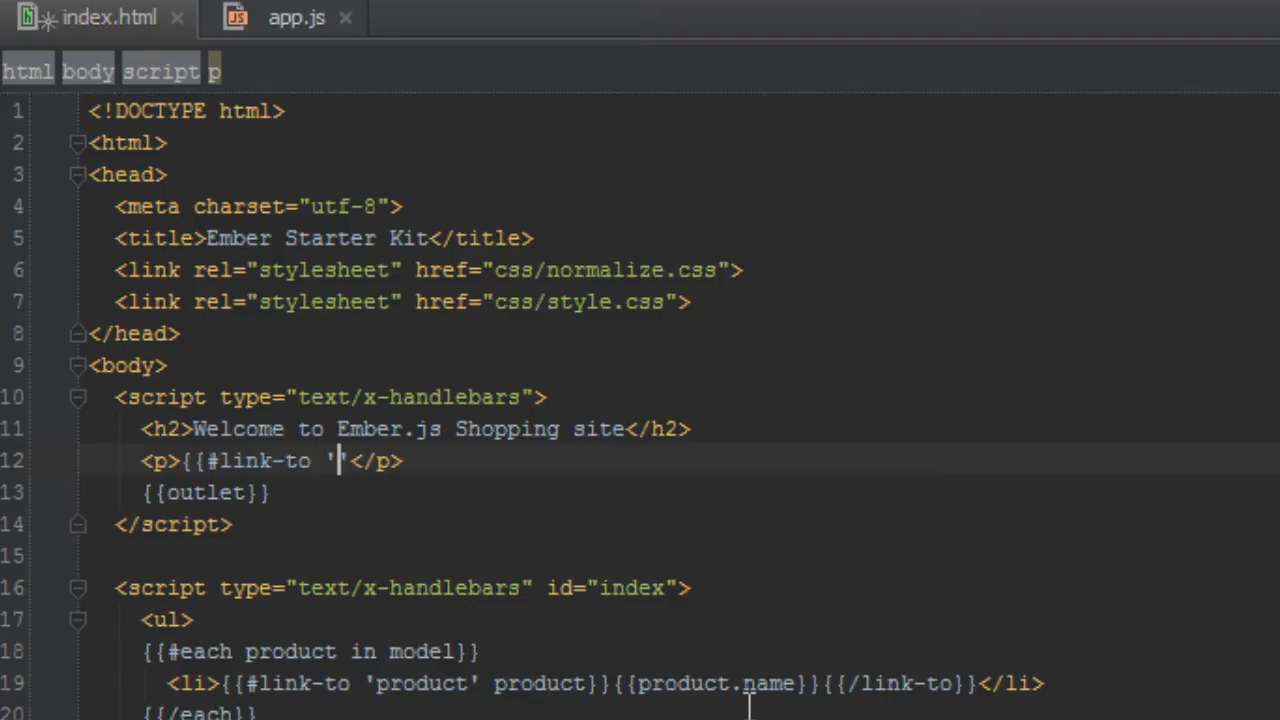
text(index)
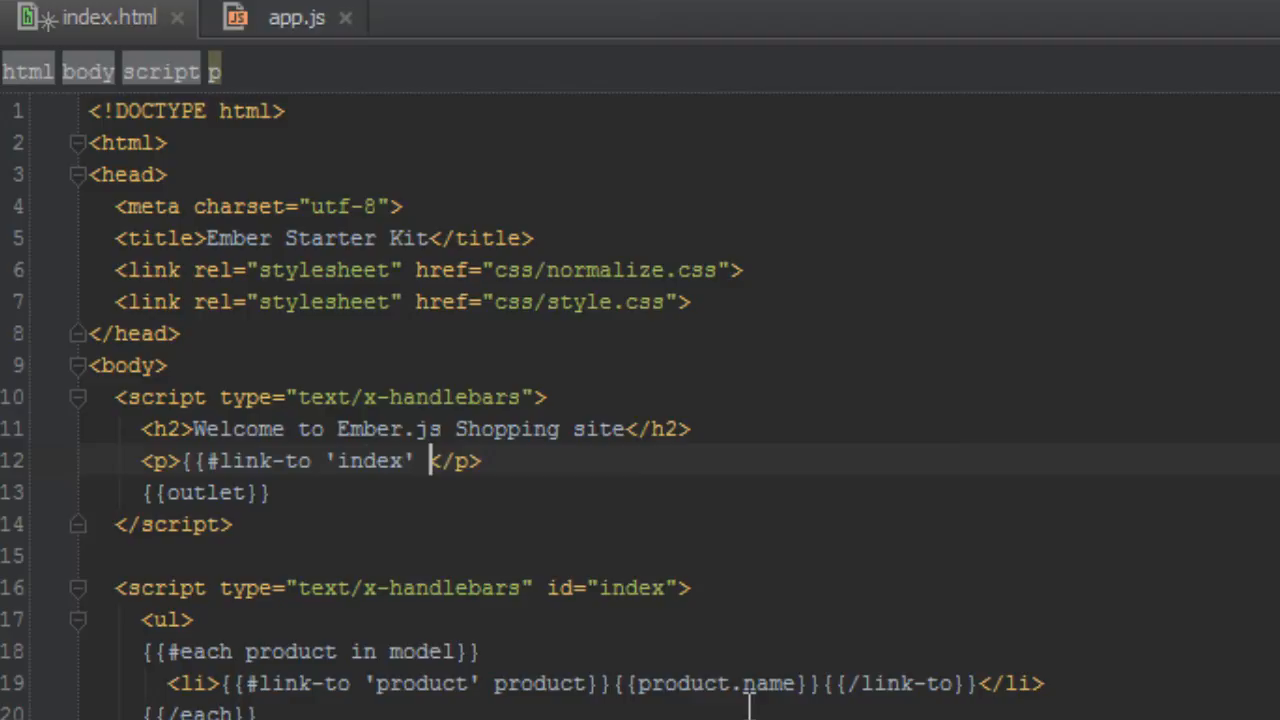
Complete the paragraph as {{#link-to 'index'}}Products{{/link-to}} above {{outlet}}.
text(}})
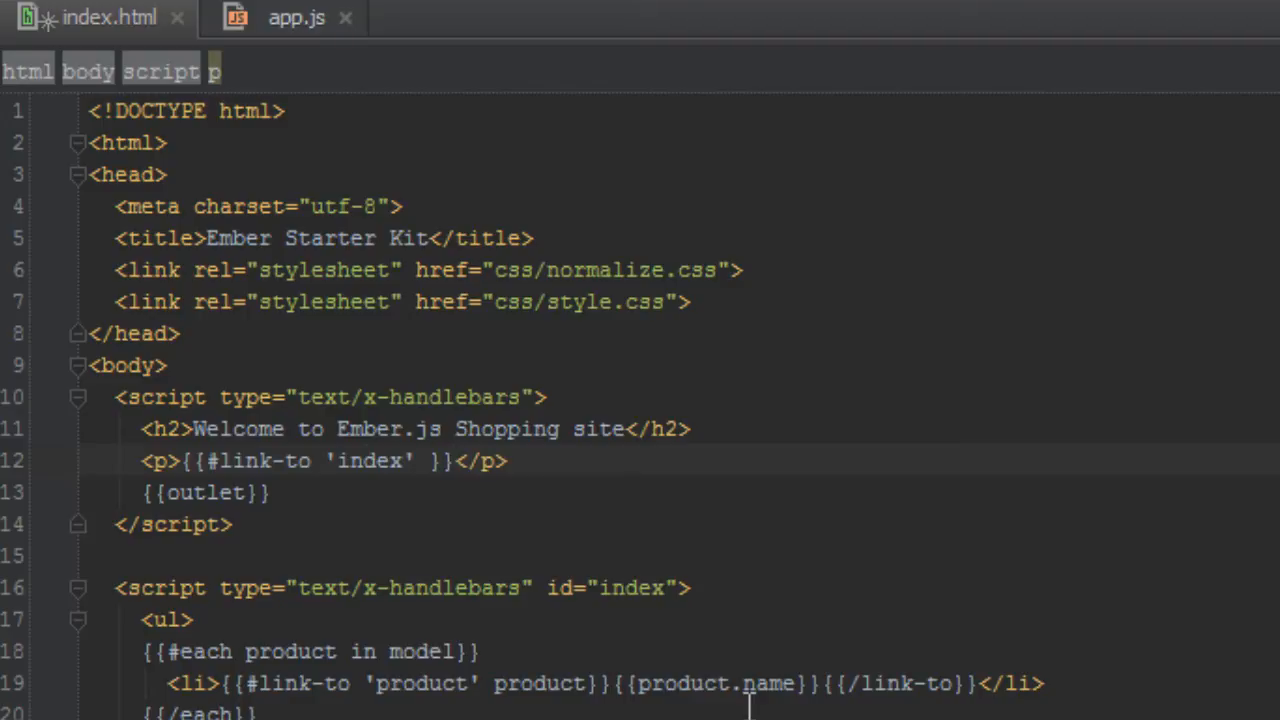
text(Produc)
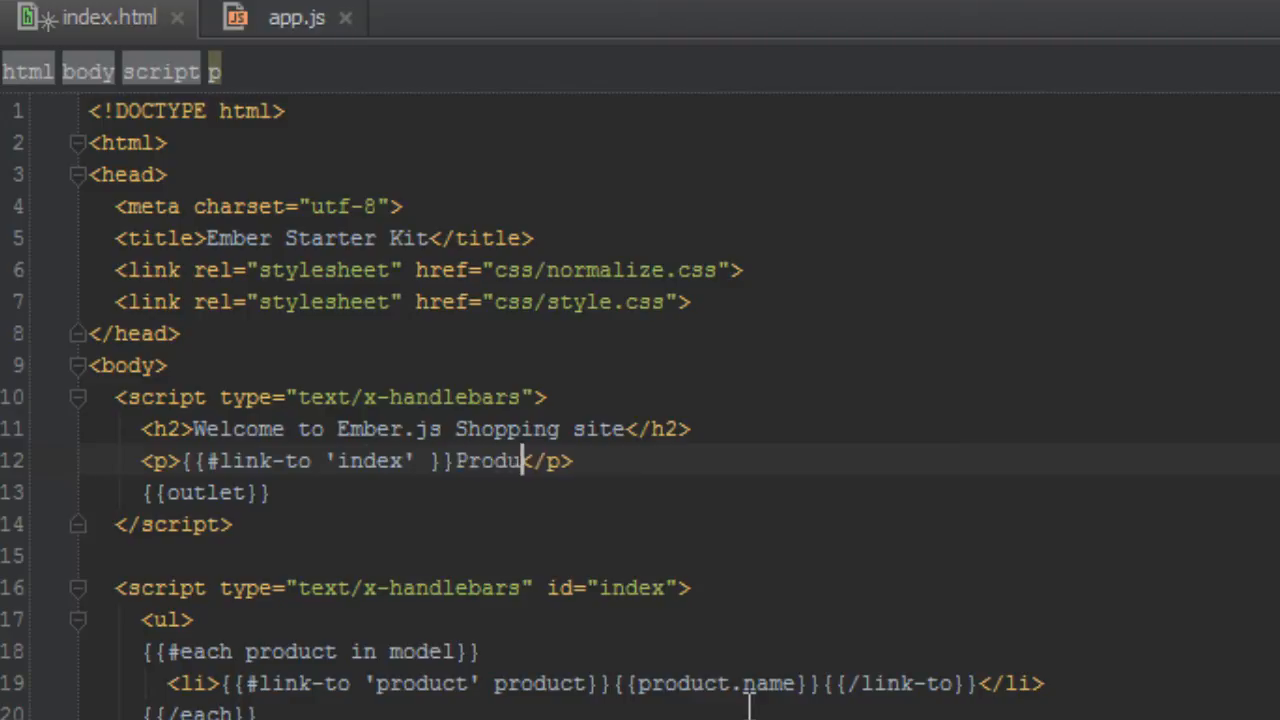
text(ts)
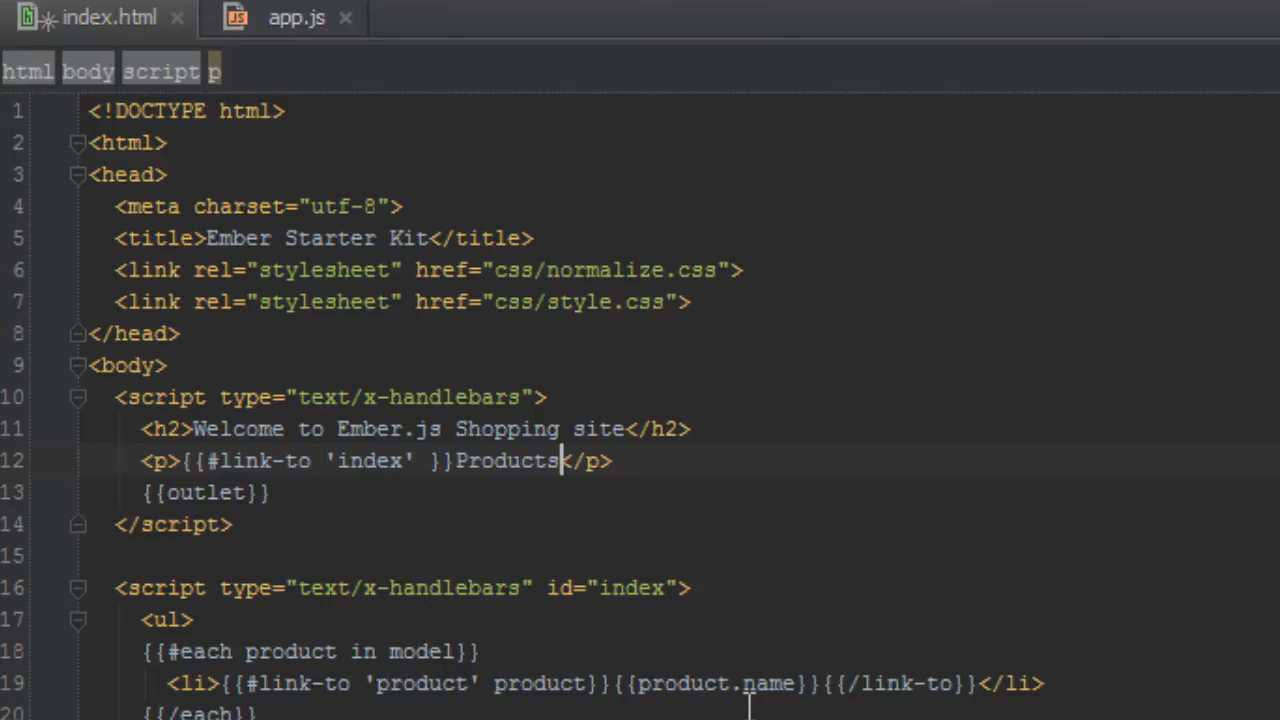
text({{)
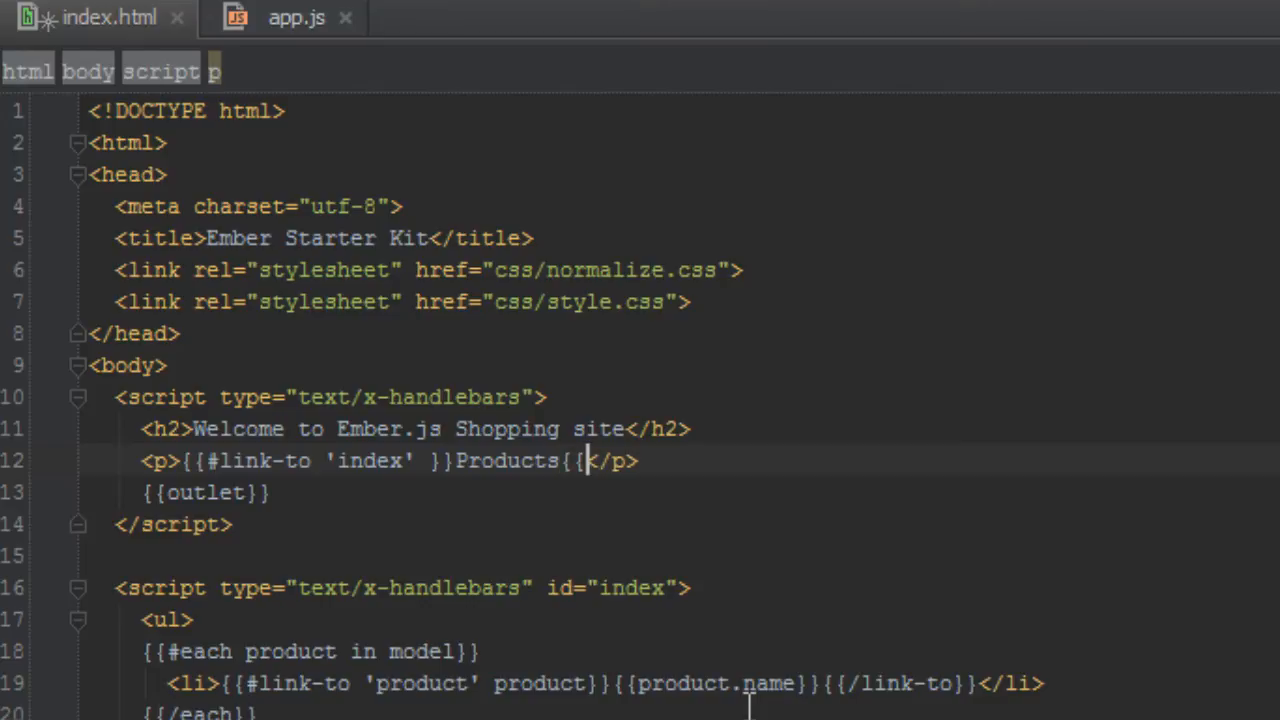
text(/link-to)
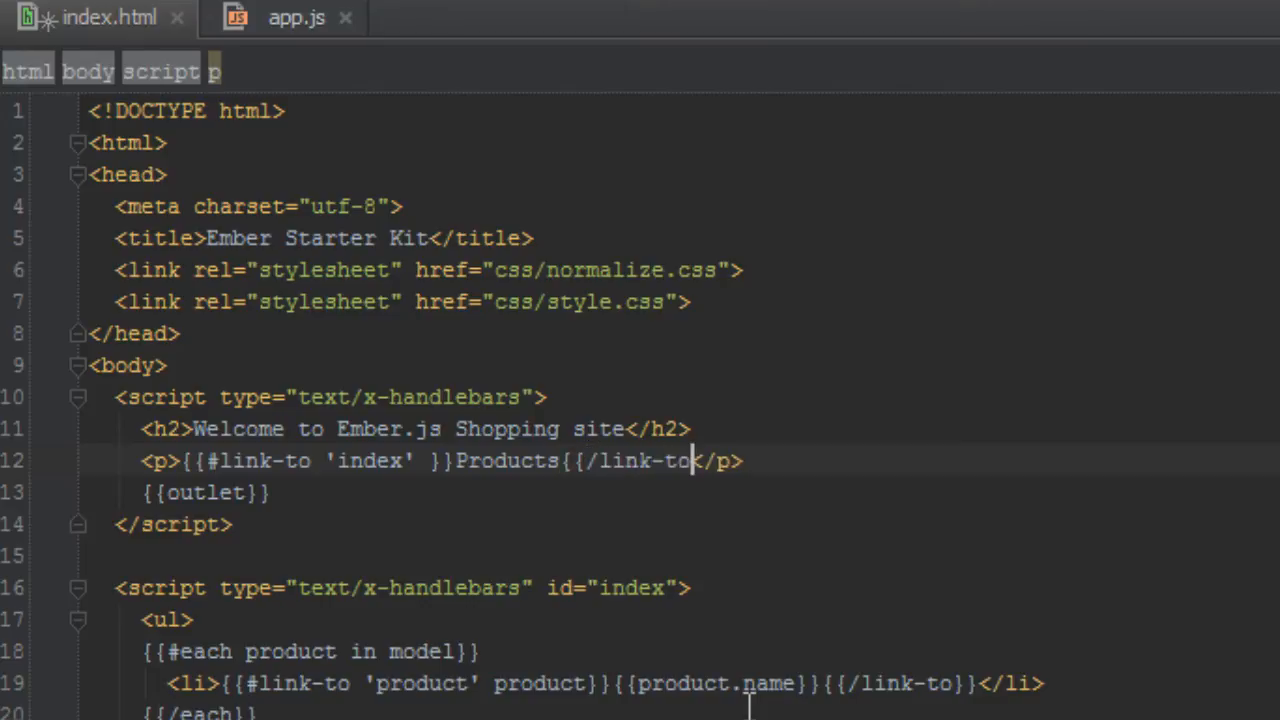
text(}})
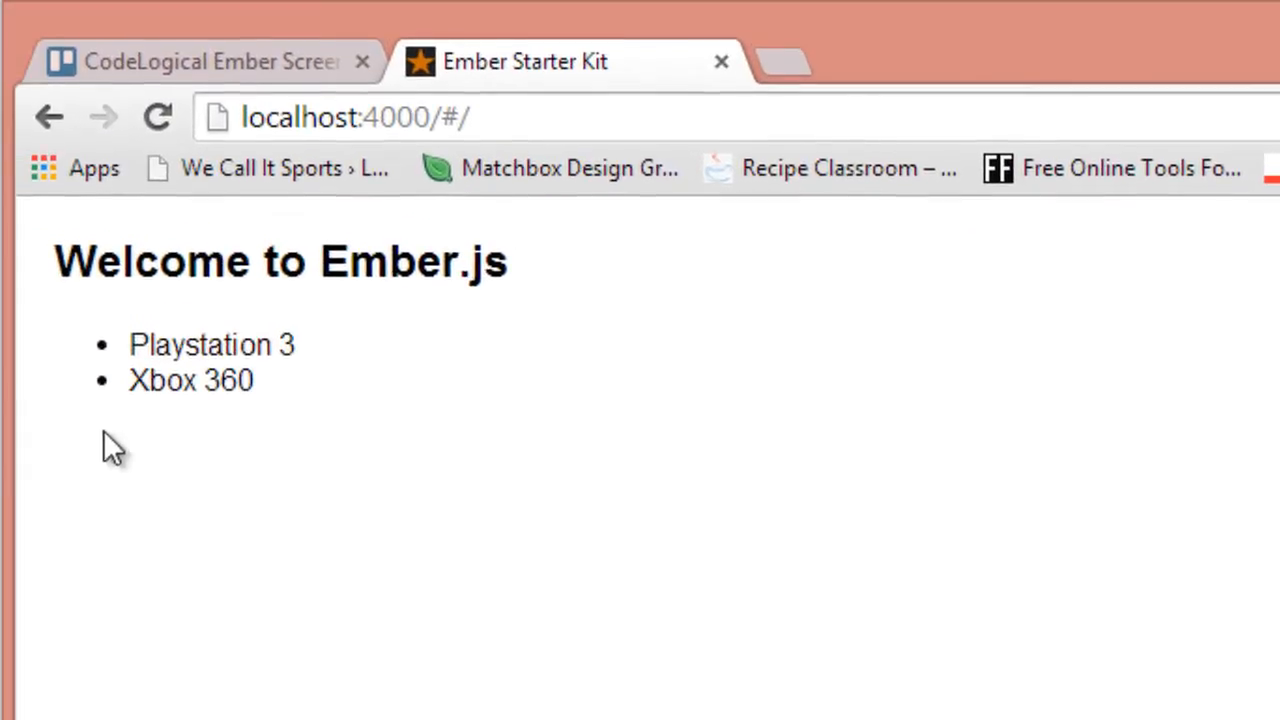
mouse_move(176, 414)
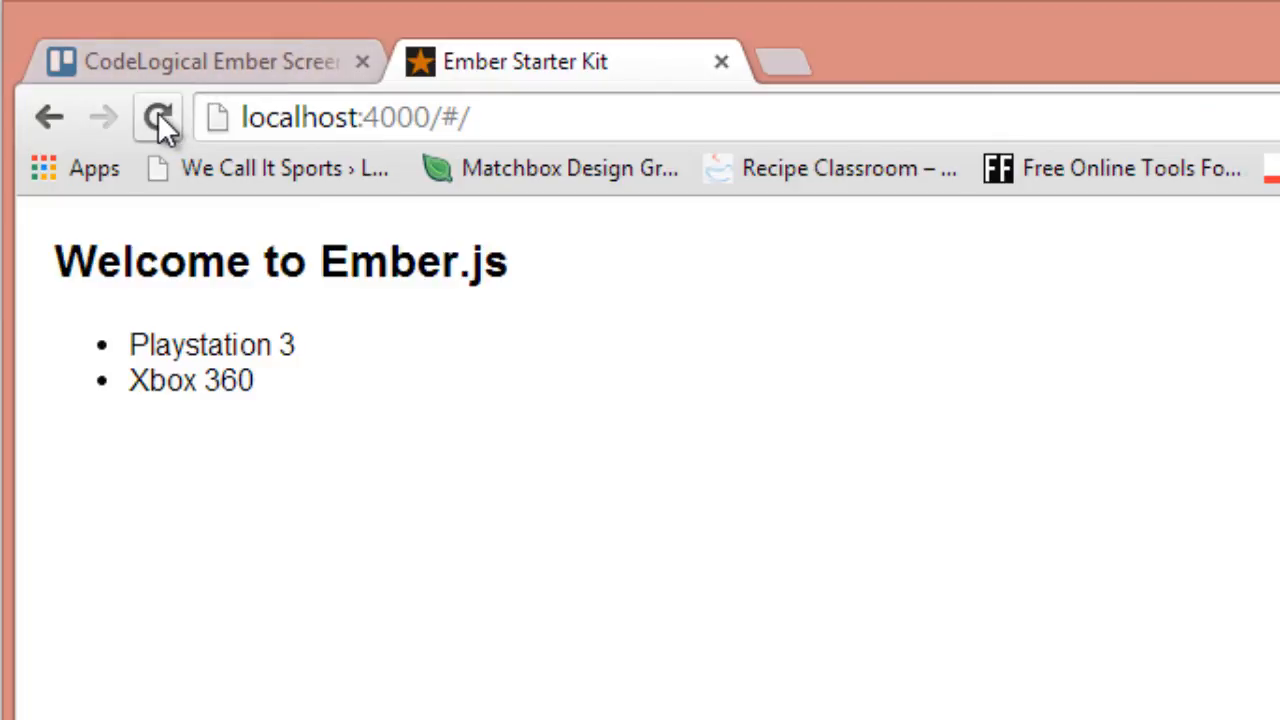
Reload localhost:4000 so the Shopping site heading, Products link and linked consoles appear.
click(156, 116)
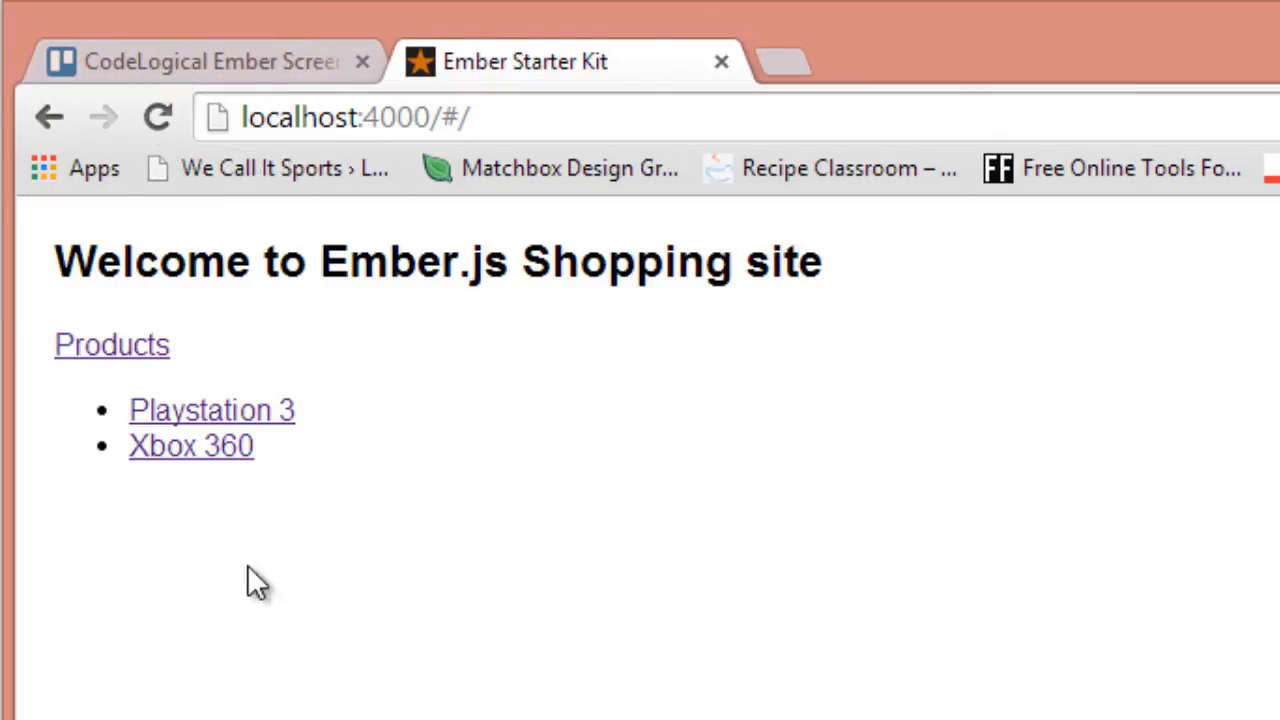
mouse_move(90, 360)
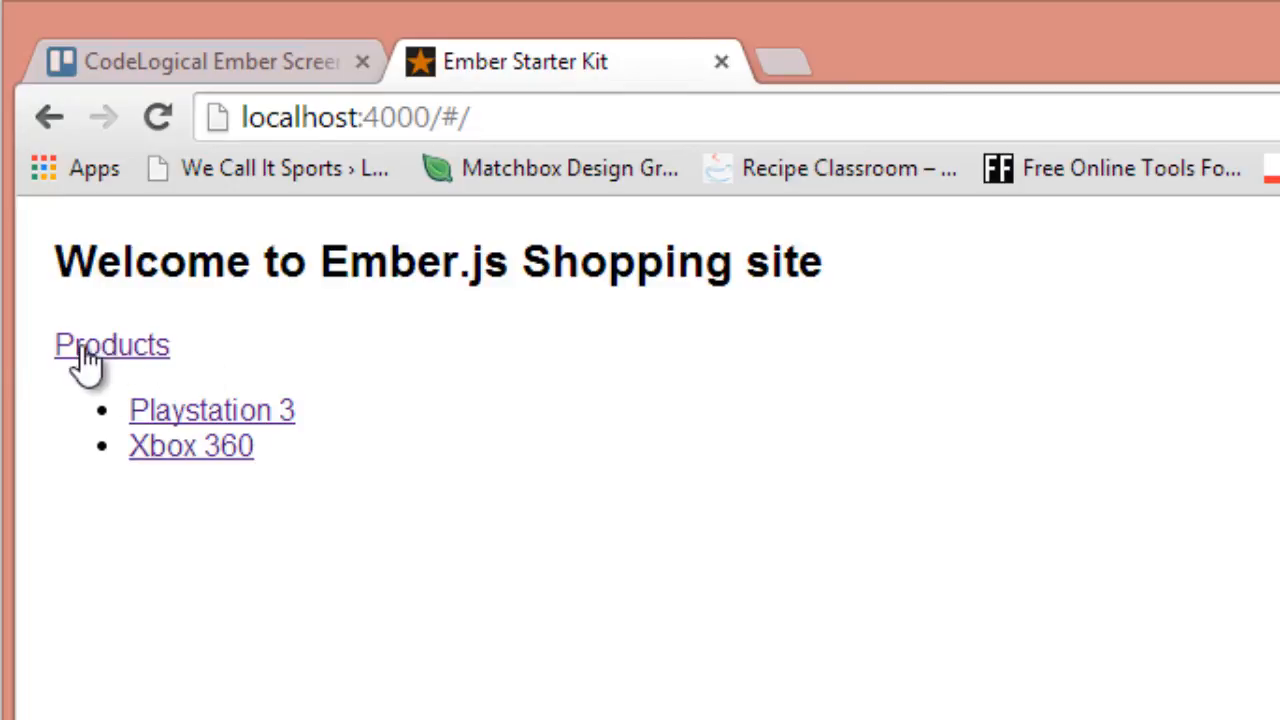
mouse_move(240, 440)
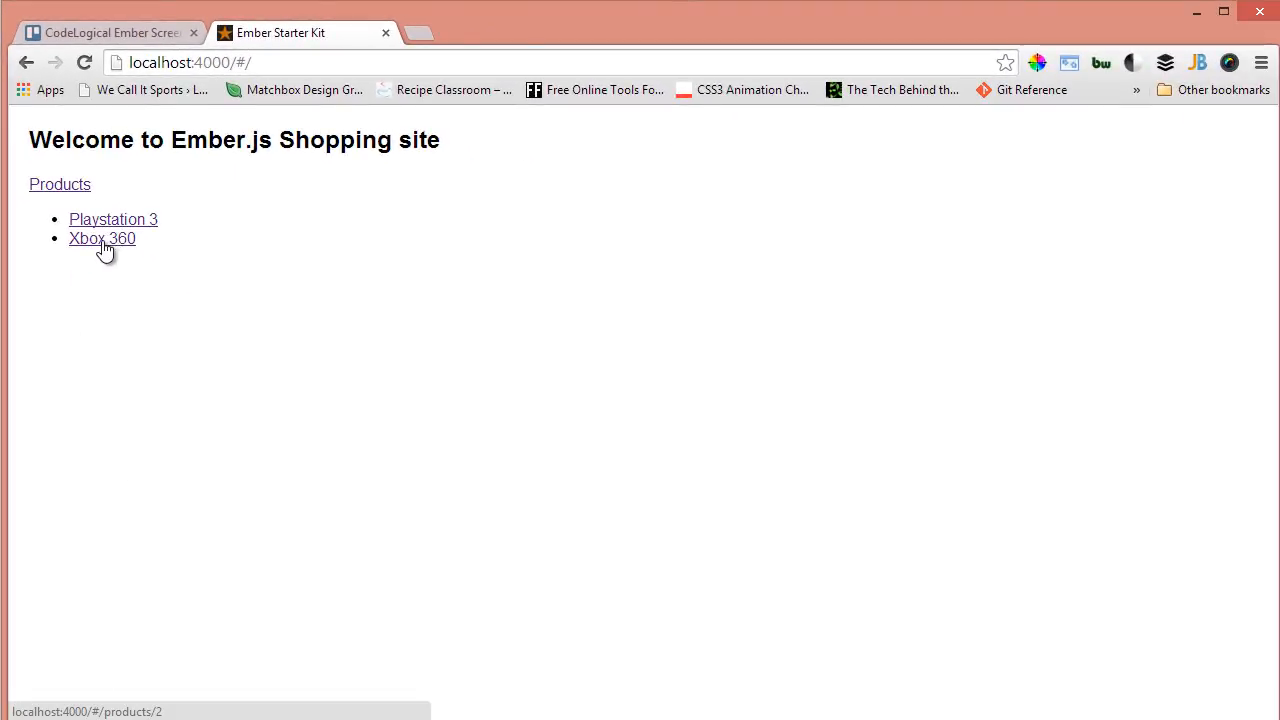
View the Xbox 360 detail page, go back to the list, then view Playstation 3 details.
click(100, 238)
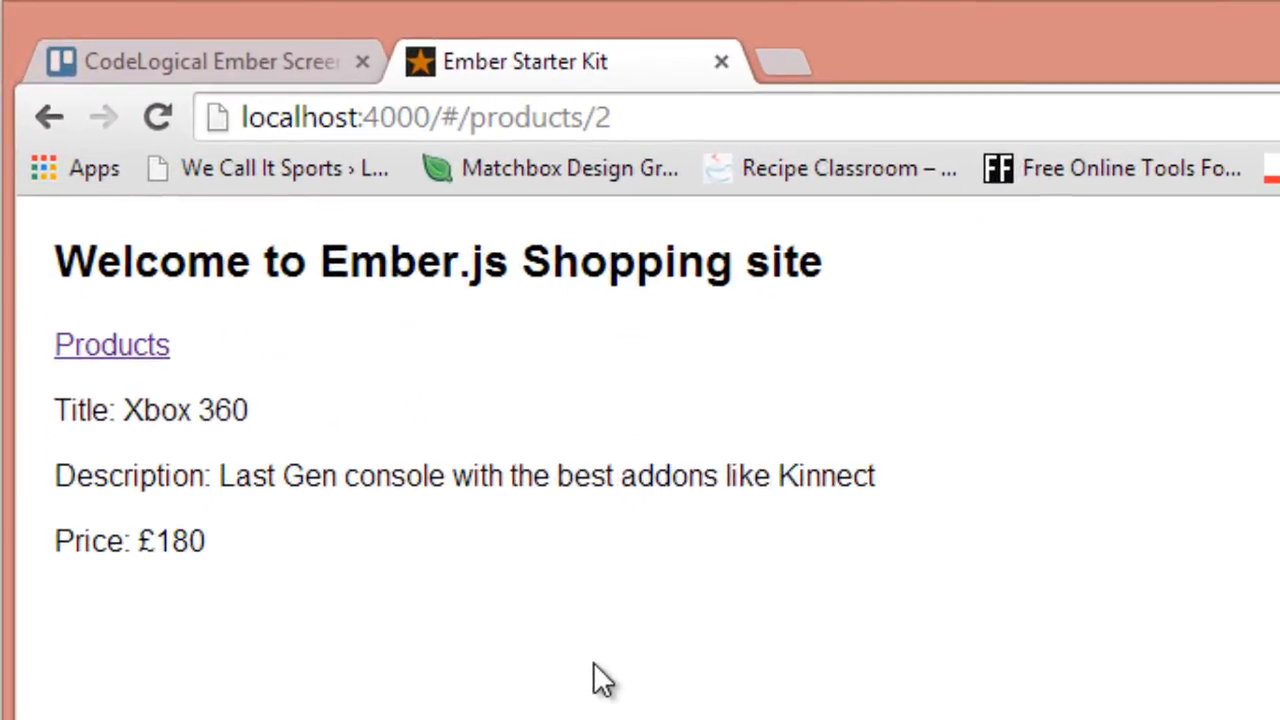
mouse_move(116, 420)
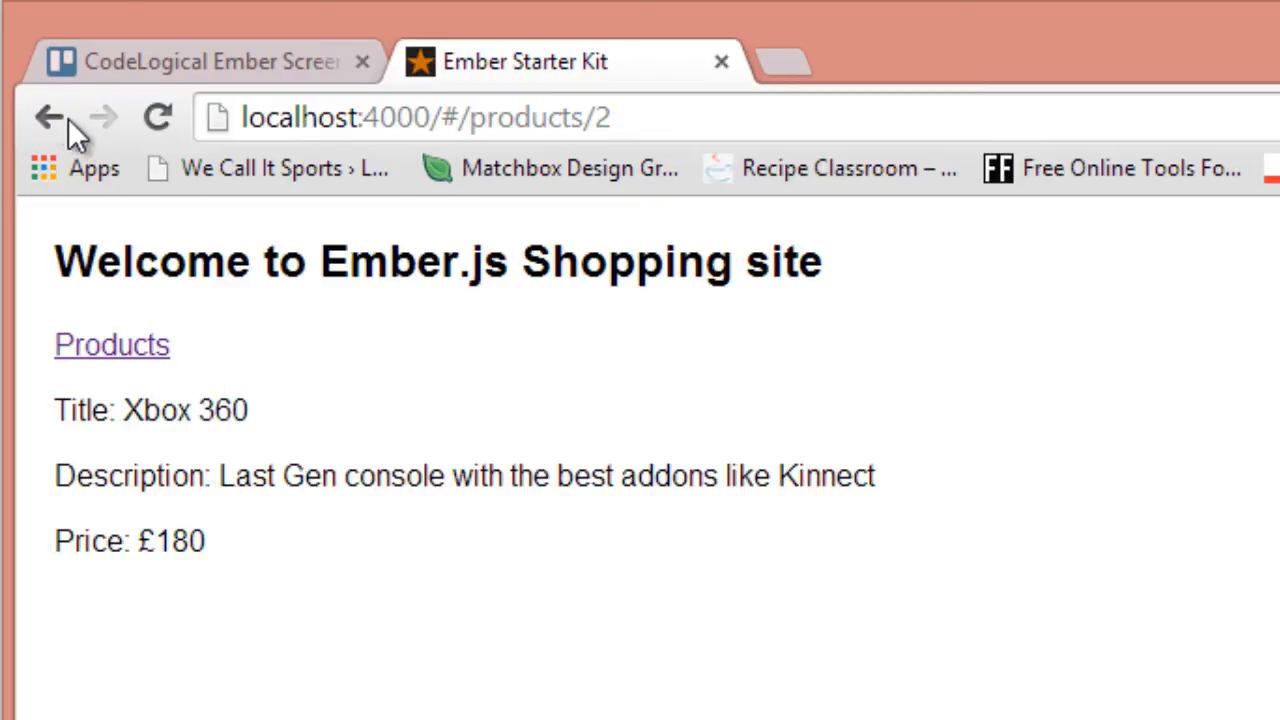
click(50, 116)
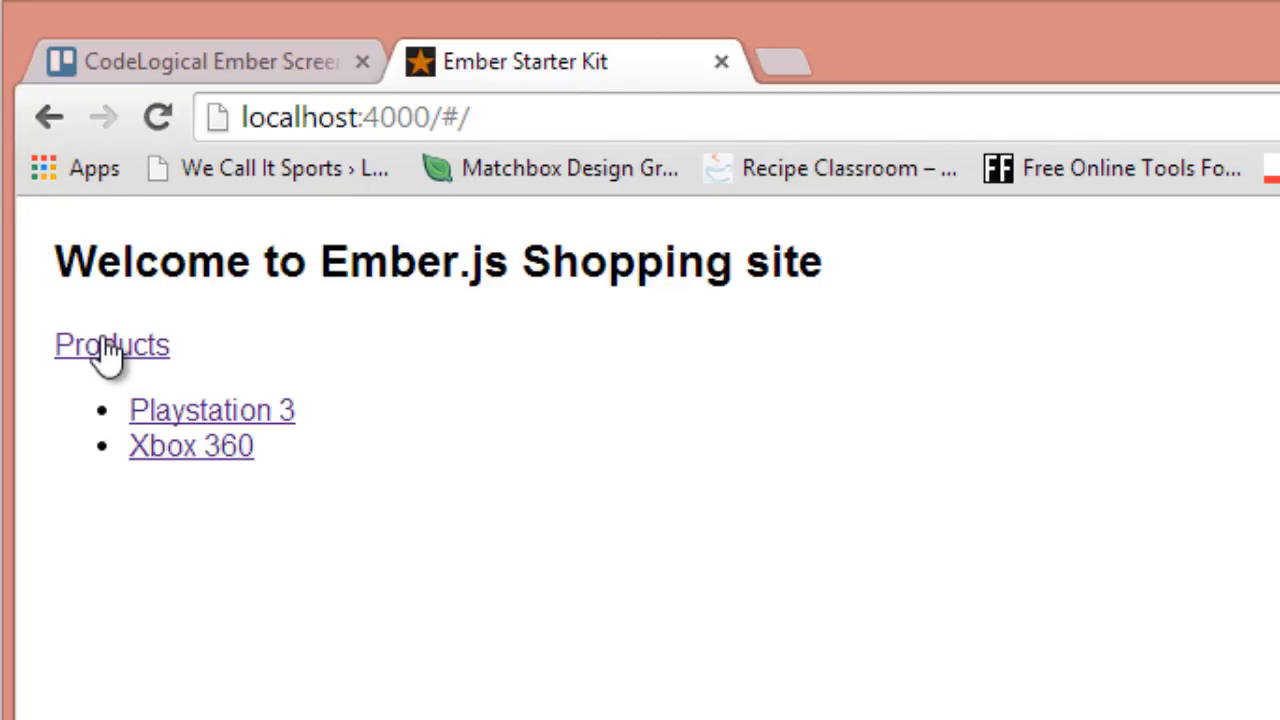
mouse_move(250, 430)
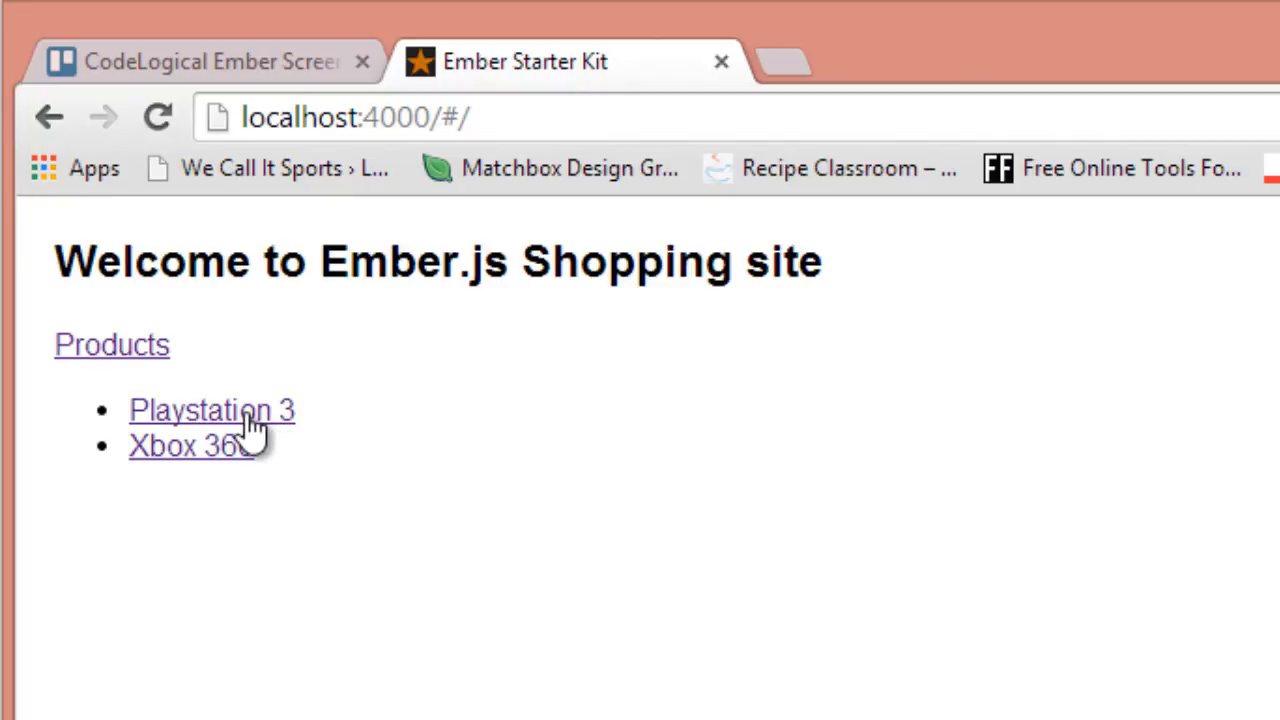
click(212, 410)
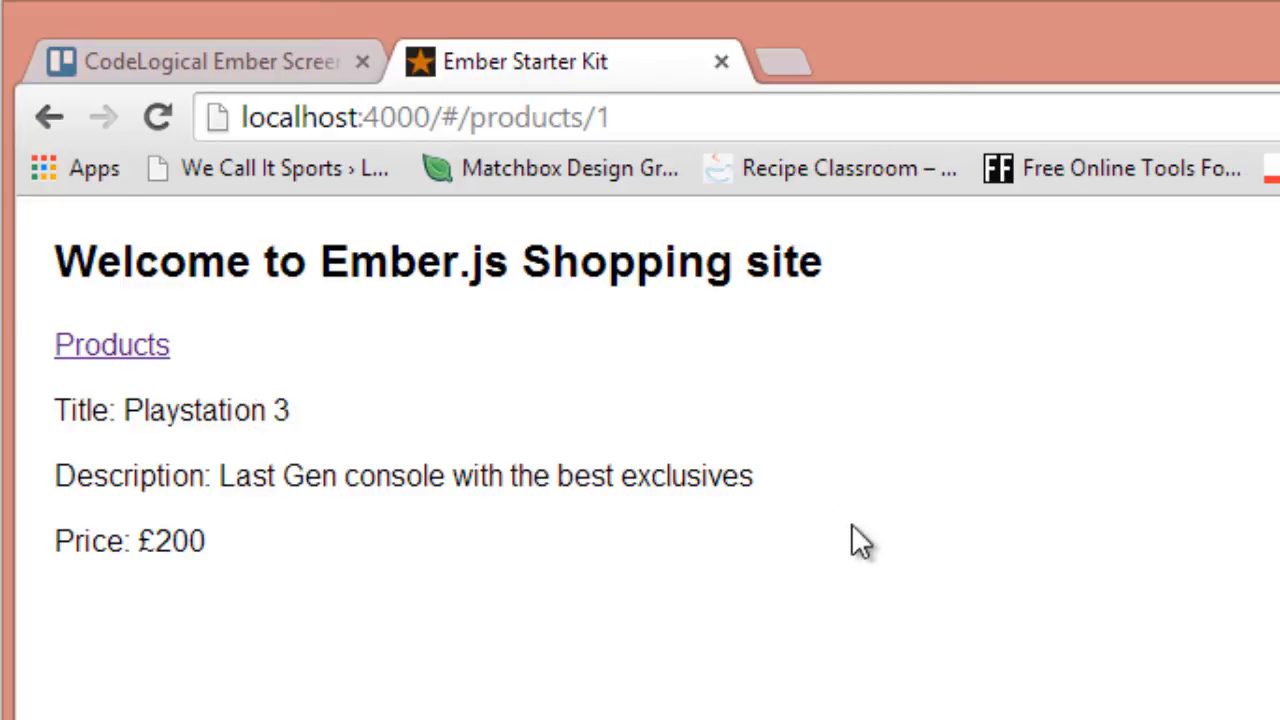
mouse_move(608, 616)
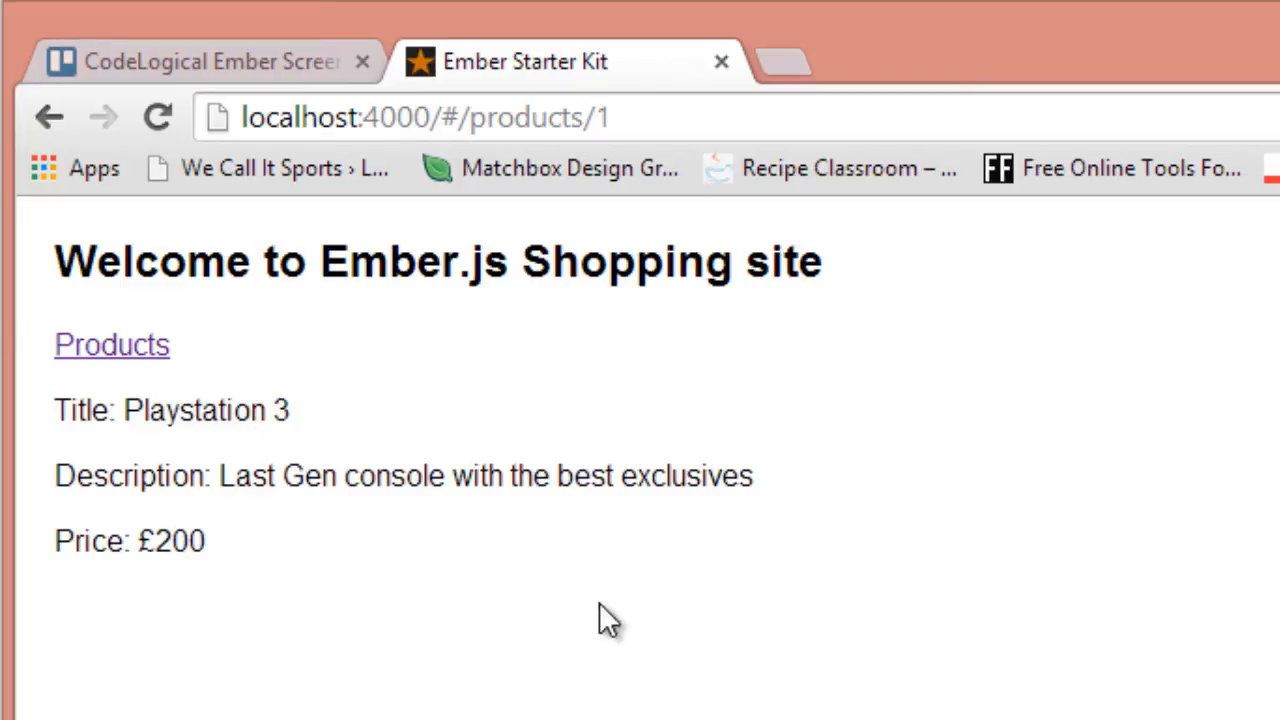